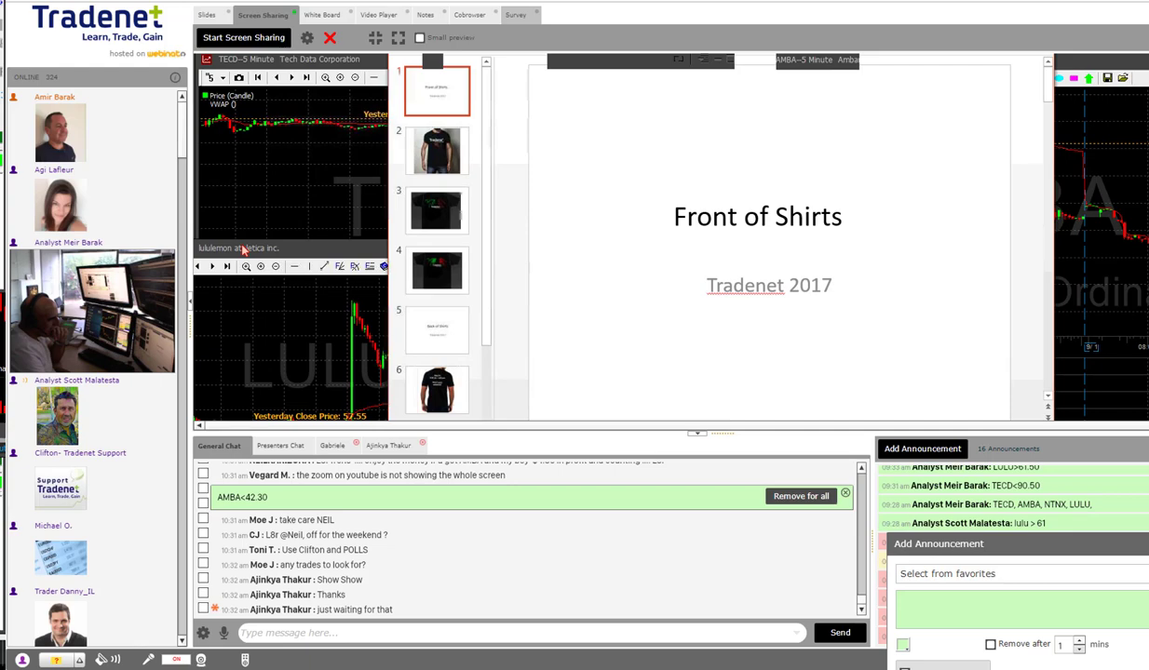
{"action": "mouse_move", "coordinate": [346, 260]}
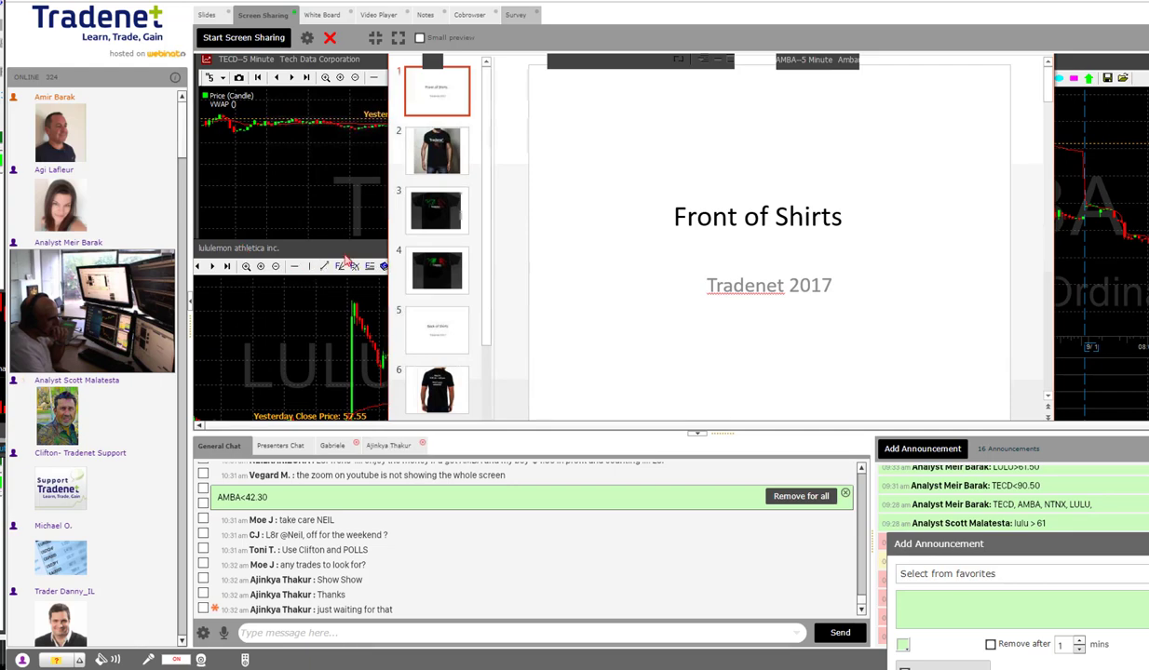
{"action": "mouse_move", "coordinate": [436, 149]}
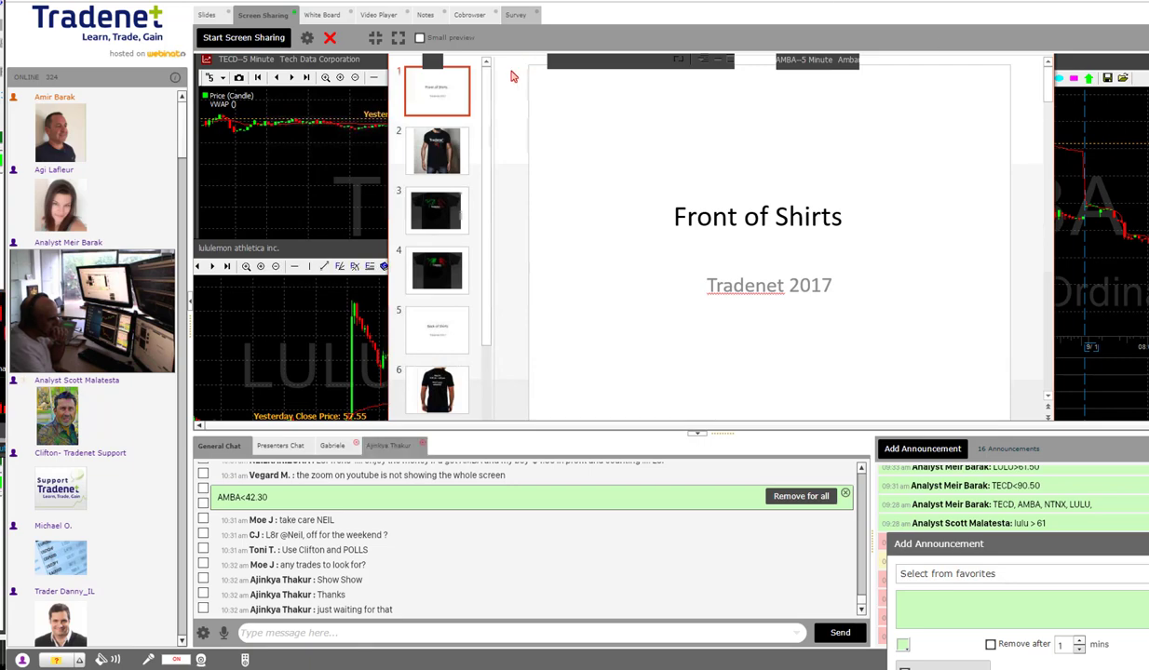
{"action": "mouse_move", "coordinate": [437, 149]}
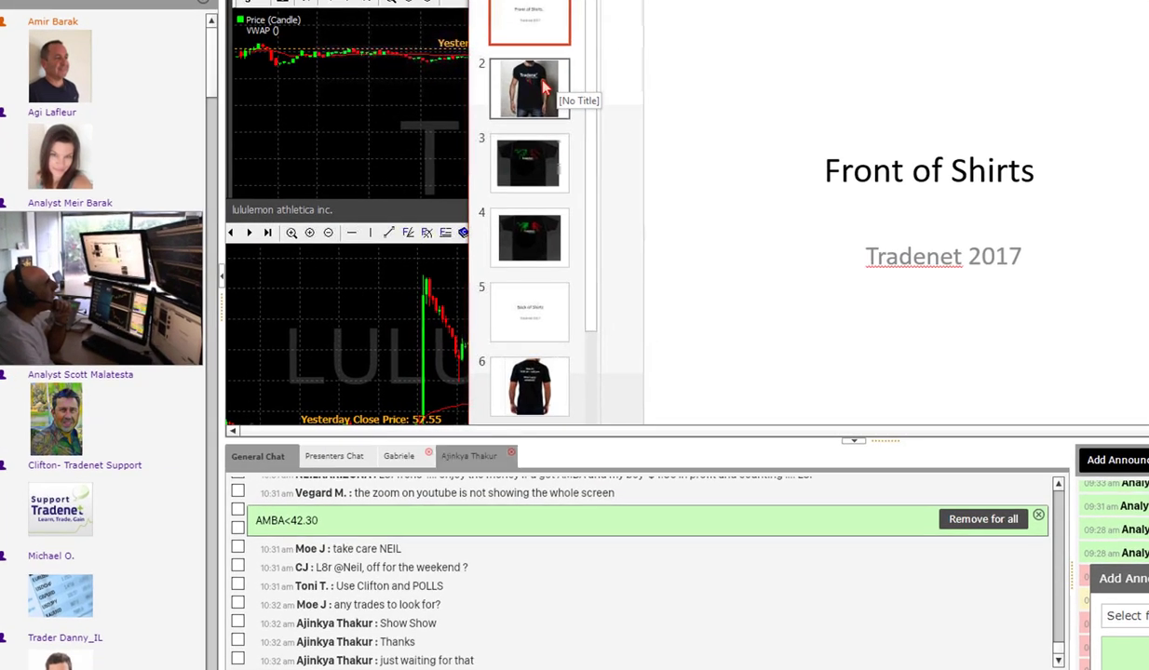
Present the three front shirt designs in sequence, then return to the first and second designs.
{"action": "left_click", "coordinate": [529, 90]}
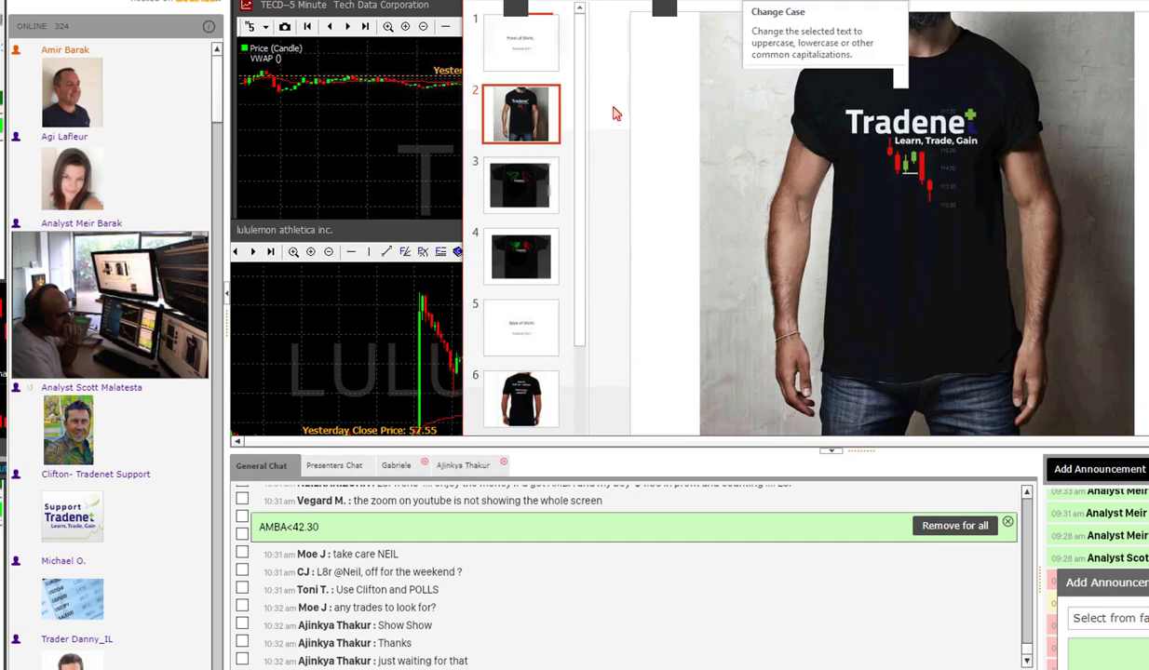
{"action": "mouse_move", "coordinate": [519, 184]}
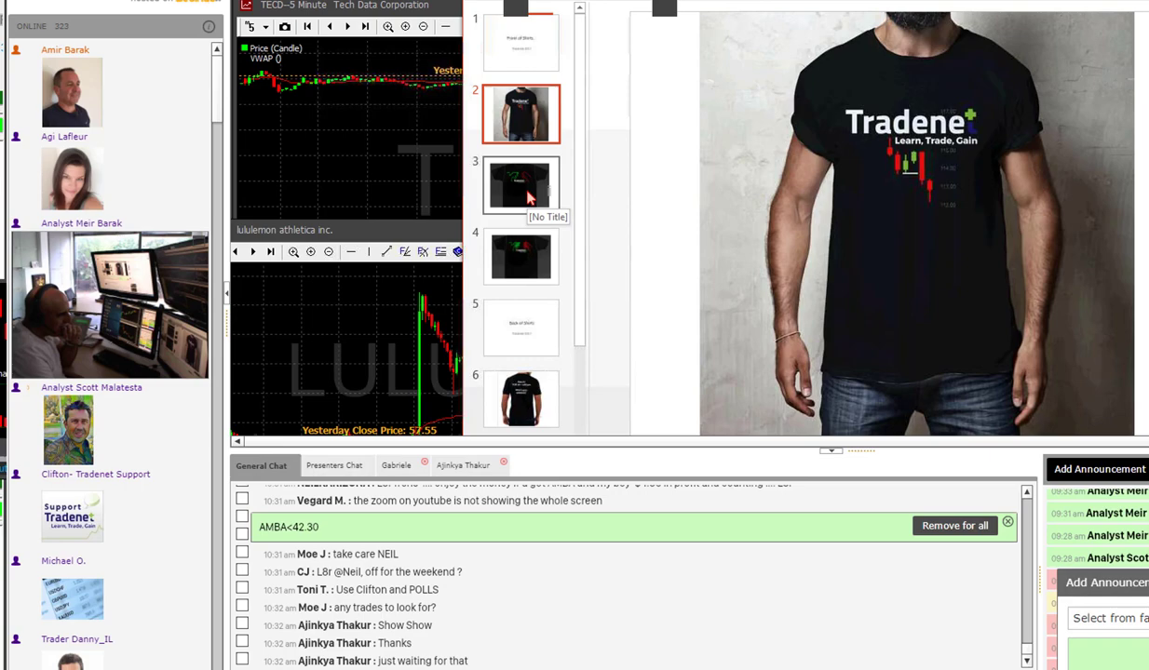
{"action": "left_click", "coordinate": [519, 186]}
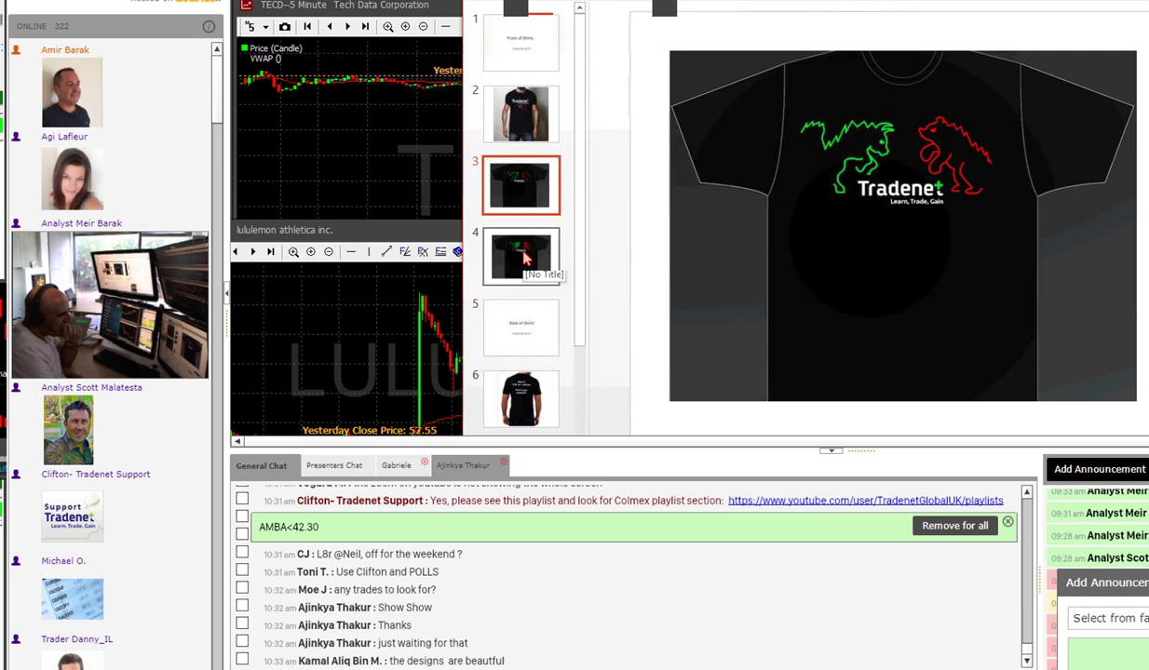
{"action": "left_click", "coordinate": [520, 257]}
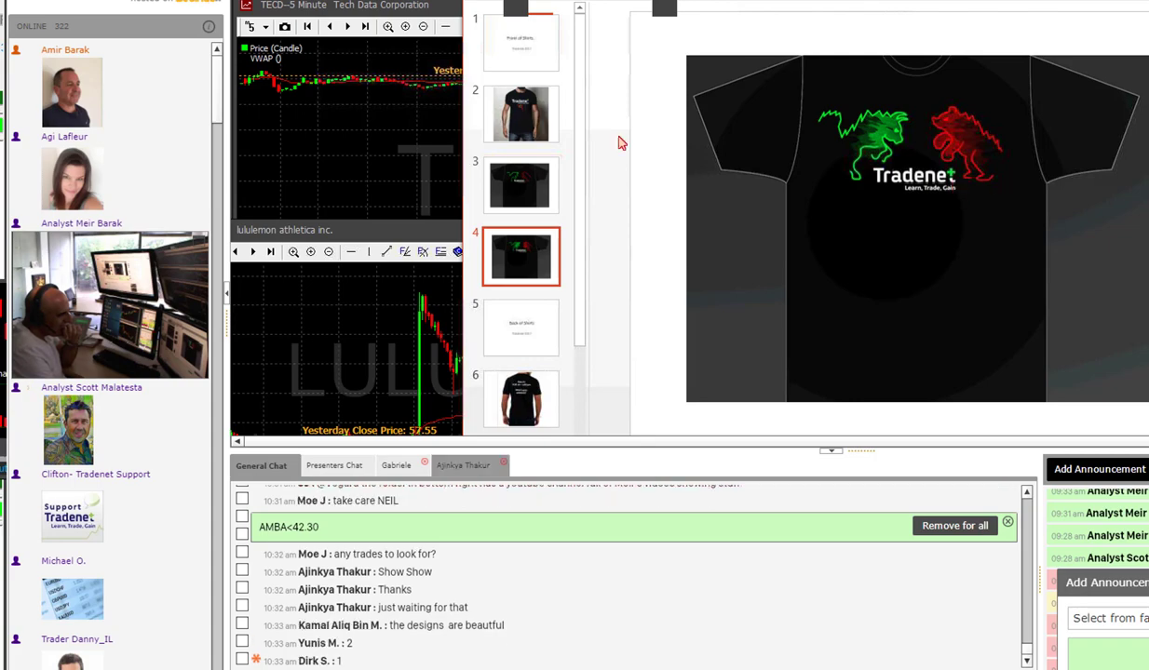
{"action": "left_click", "coordinate": [521, 114]}
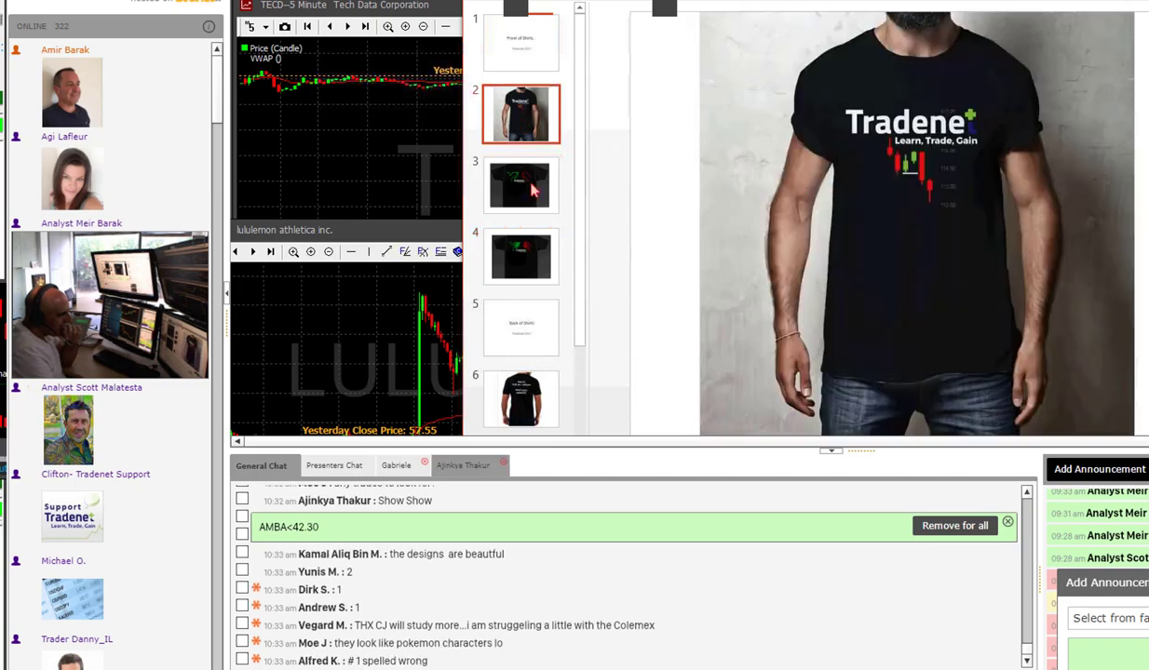
{"action": "left_click", "coordinate": [521, 187]}
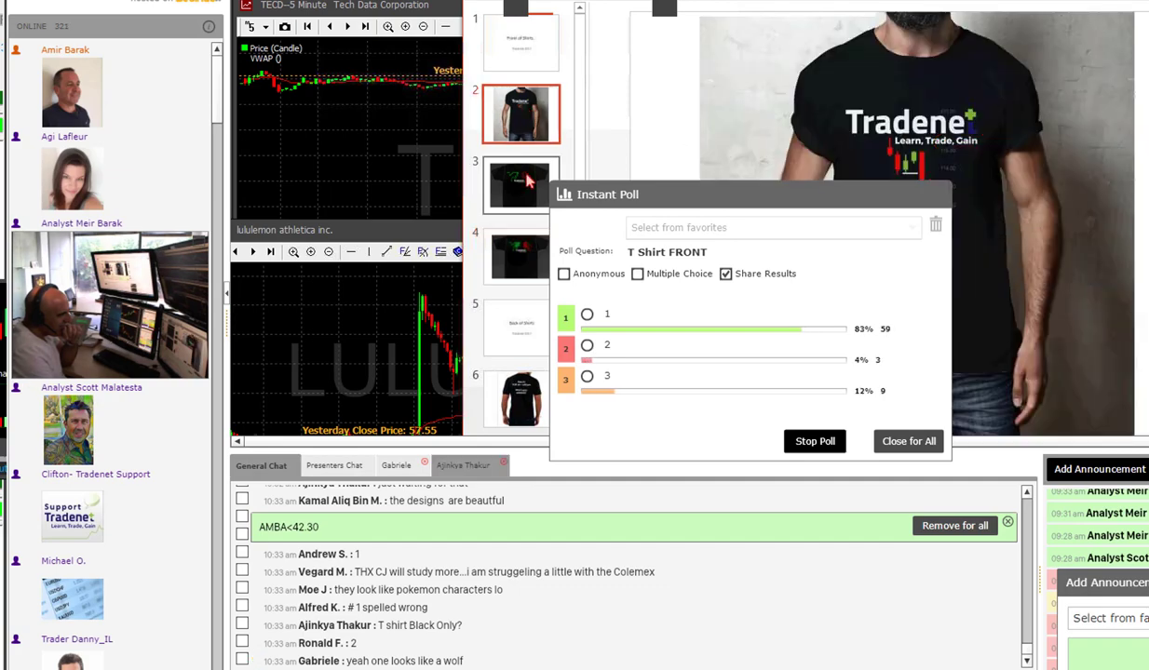
Cycle through the second and third front designs while the T Shirt FRONT poll collects votes.
{"action": "left_click", "coordinate": [521, 184]}
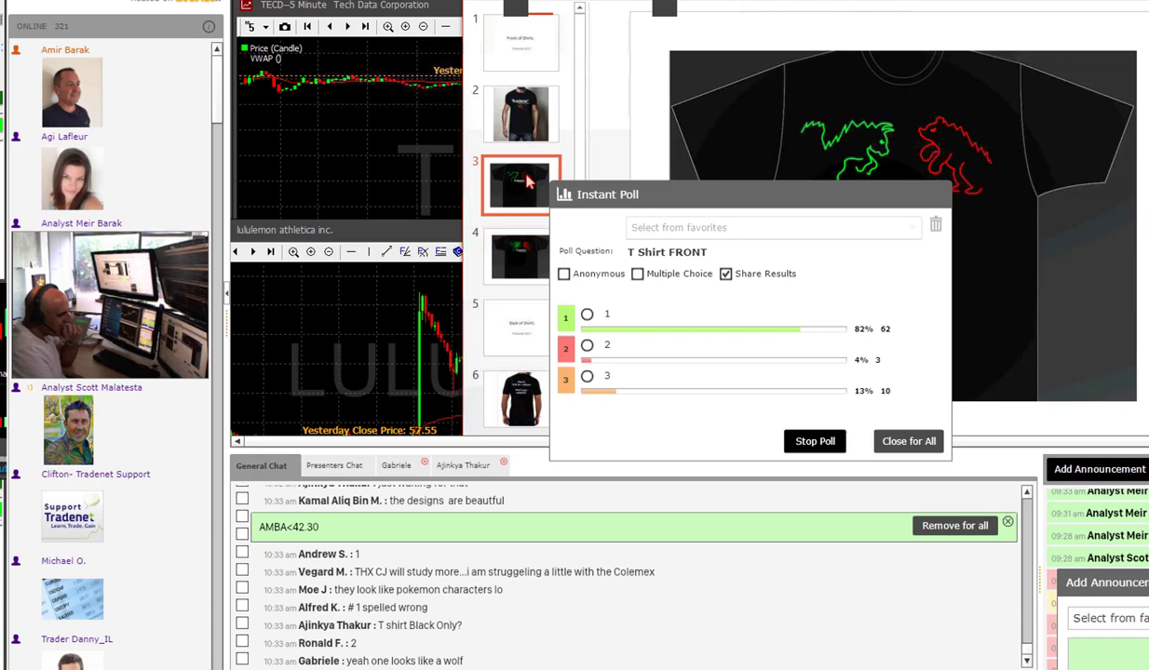
{"action": "left_click", "coordinate": [520, 257]}
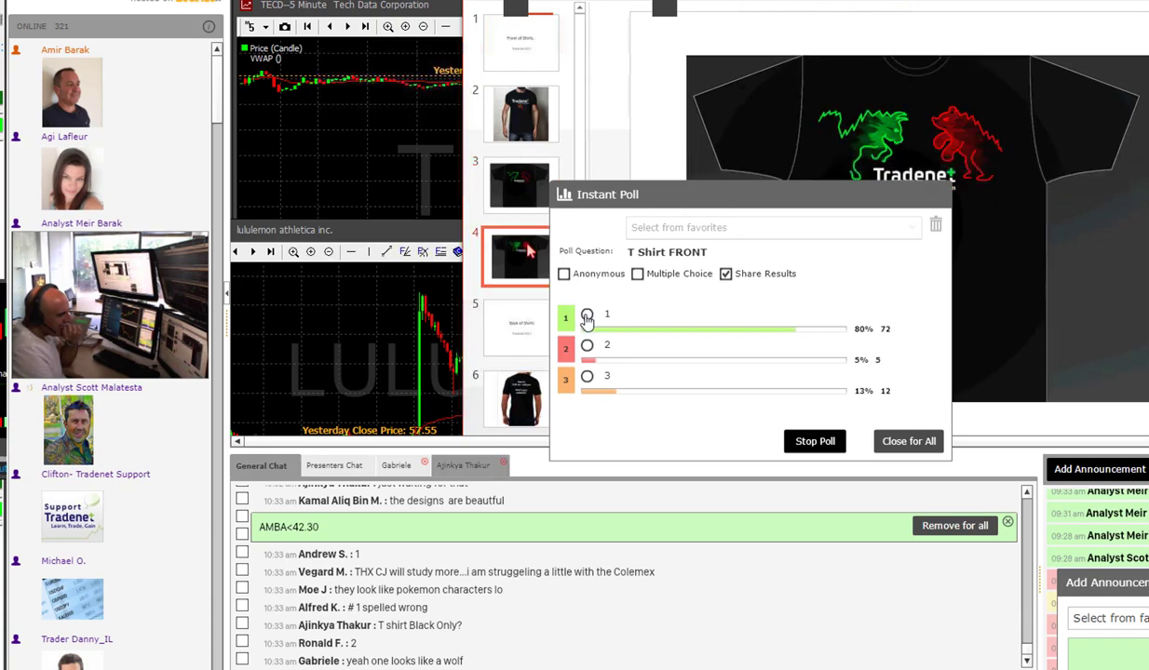
{"action": "left_click", "coordinate": [588, 312]}
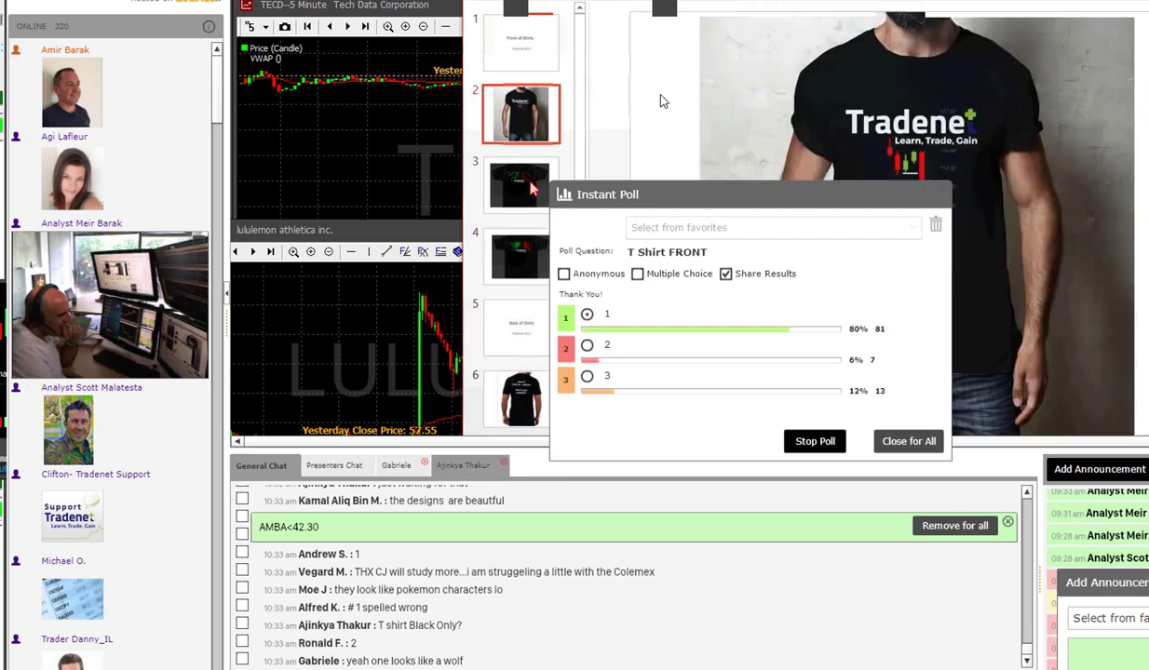
{"action": "left_click", "coordinate": [522, 184]}
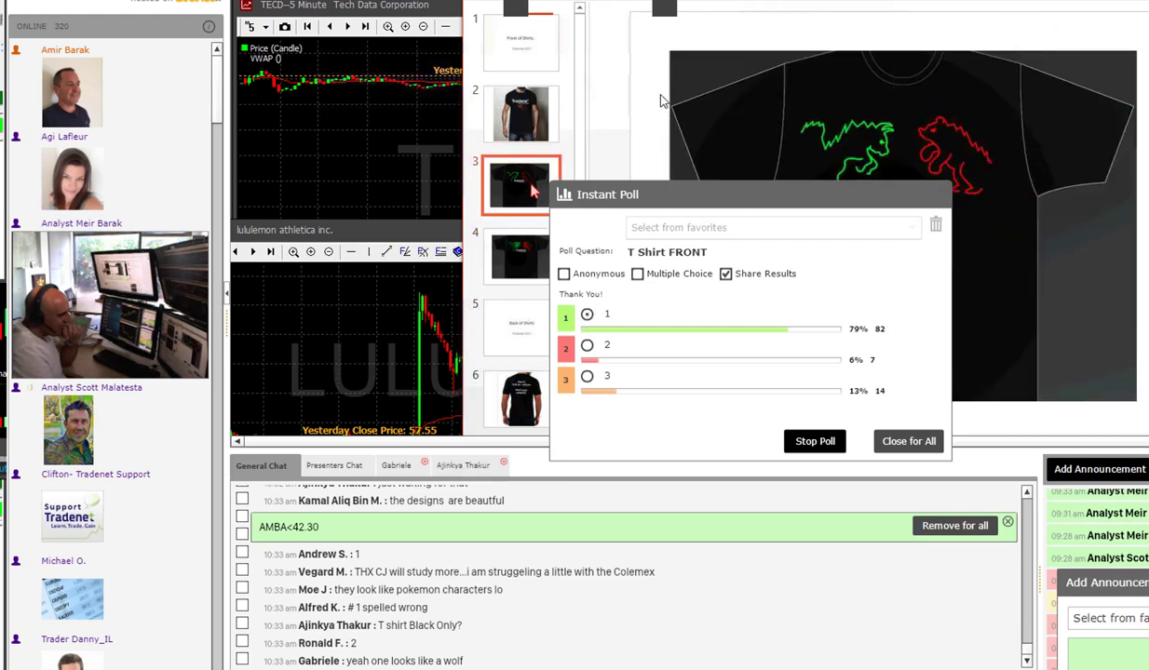
{"action": "left_click", "coordinate": [521, 257]}
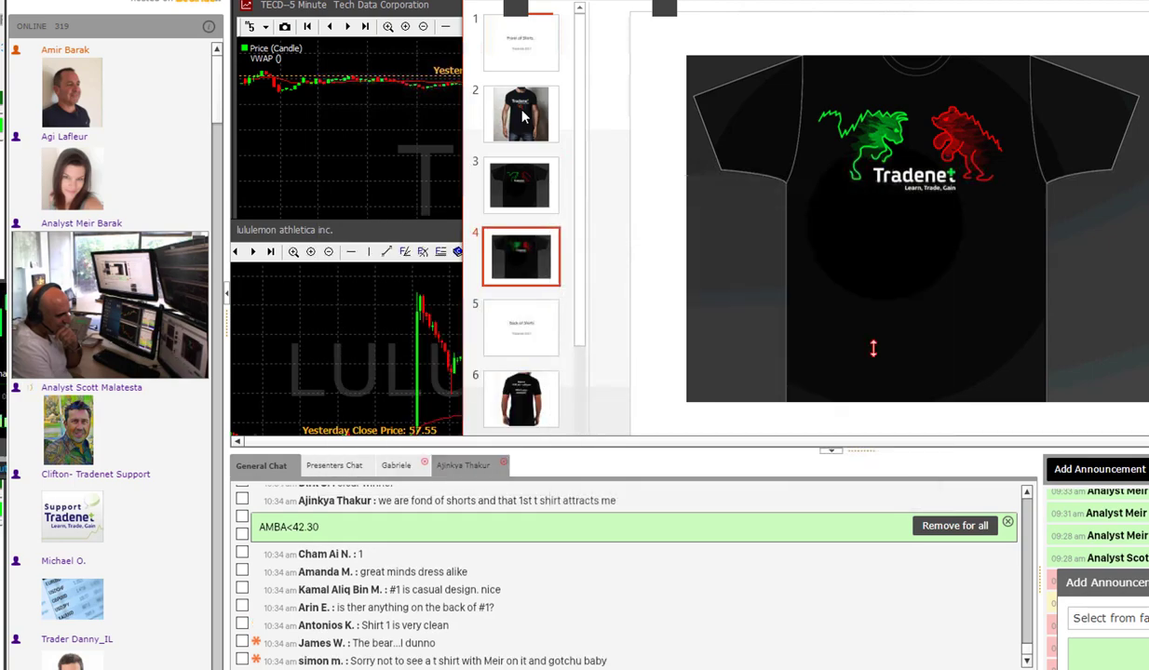
{"action": "mouse_move", "coordinate": [522, 184]}
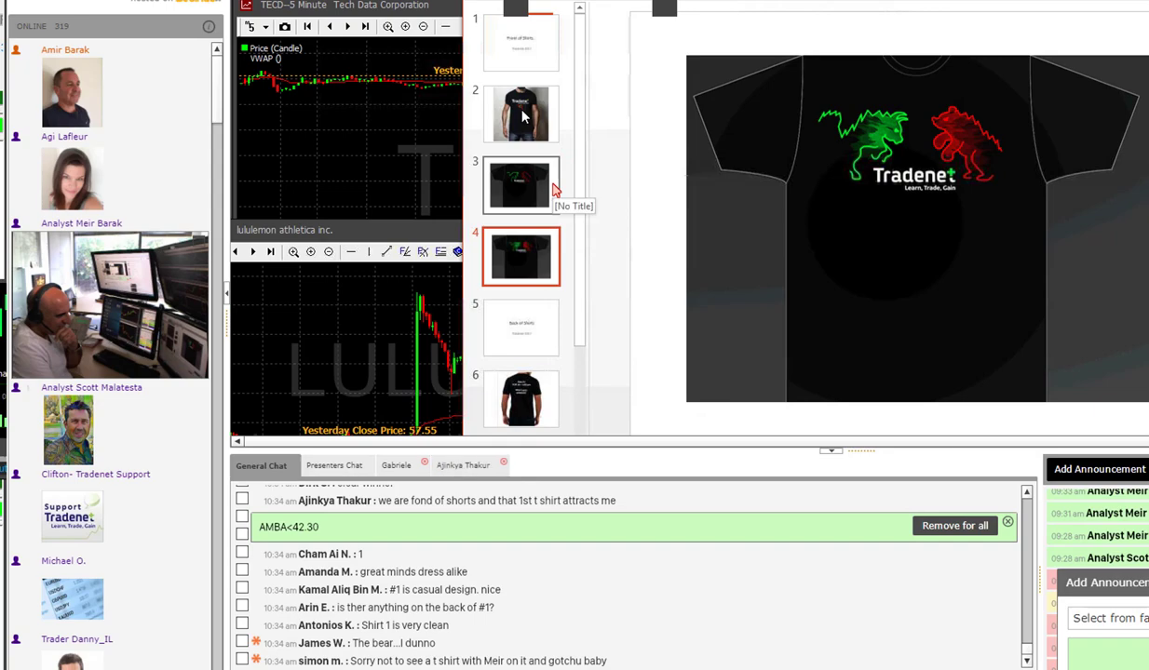
{"action": "left_click", "coordinate": [521, 185]}
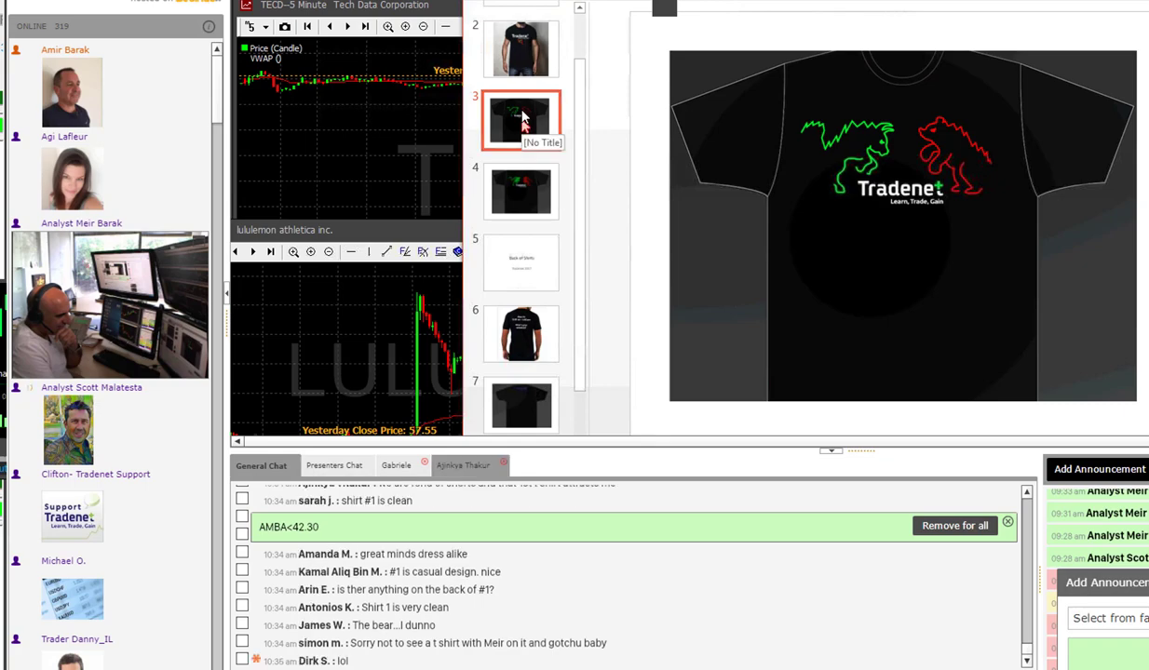
{"action": "left_click", "coordinate": [520, 190]}
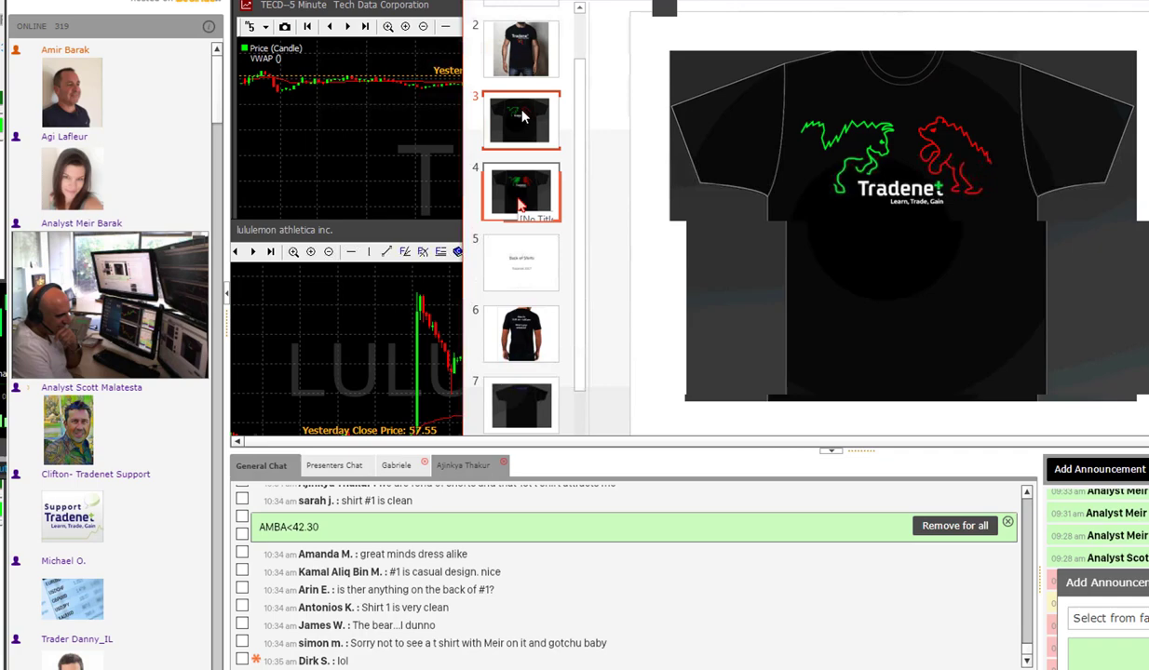
{"action": "left_click", "coordinate": [520, 119]}
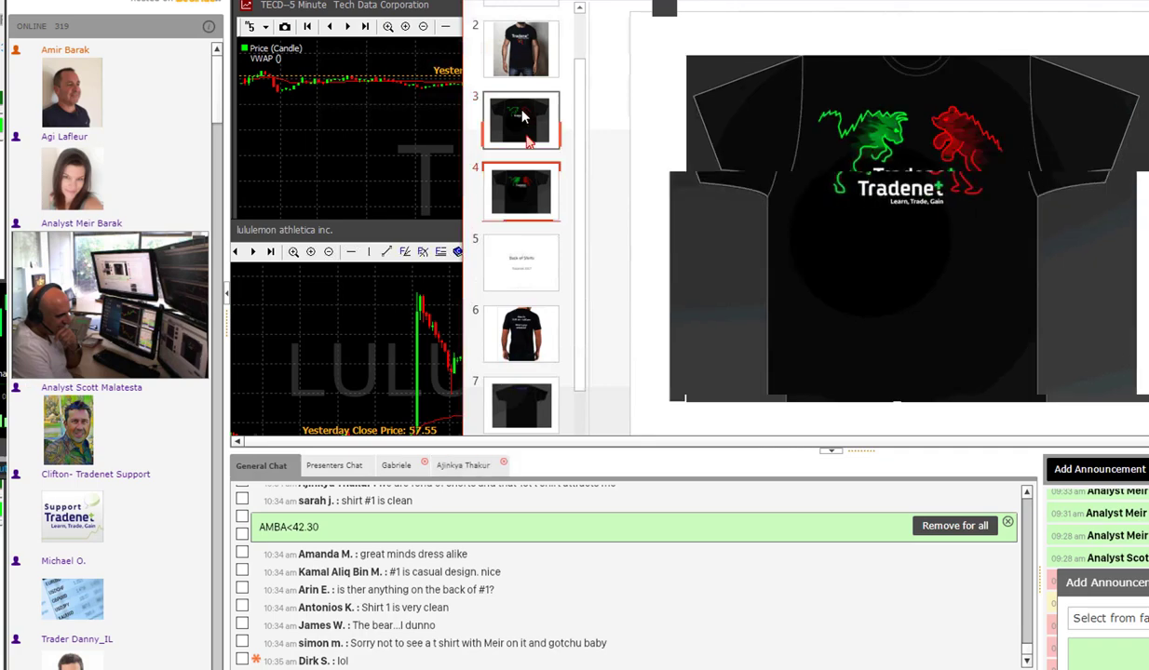
{"action": "left_click", "coordinate": [521, 189]}
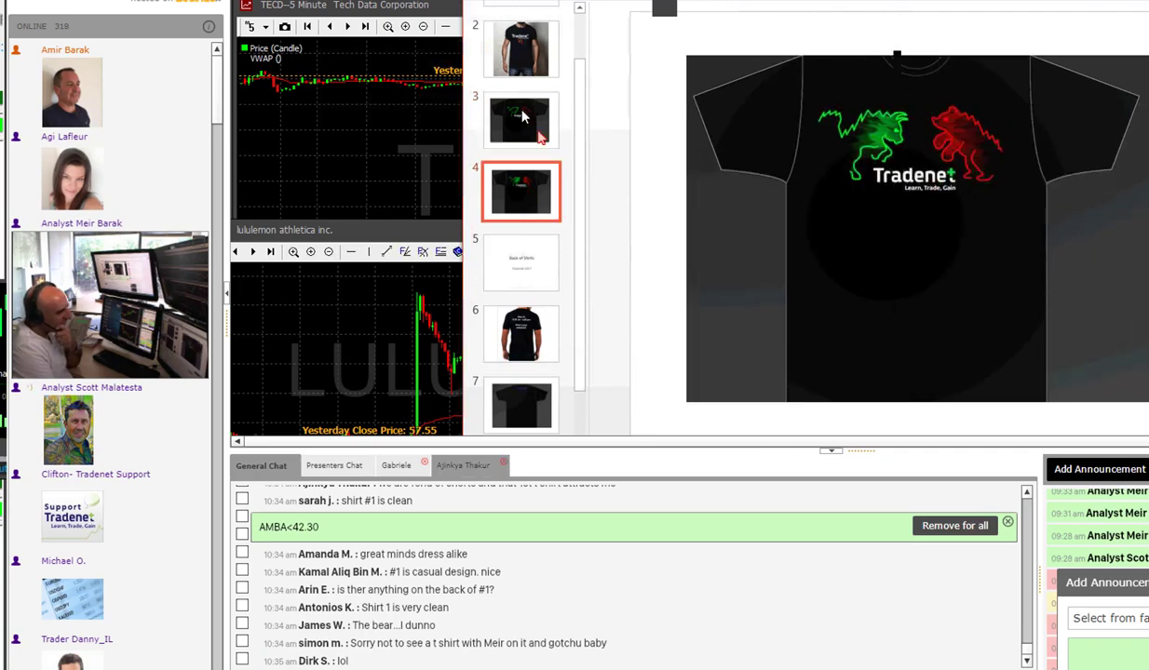
{"action": "left_click", "coordinate": [522, 119]}
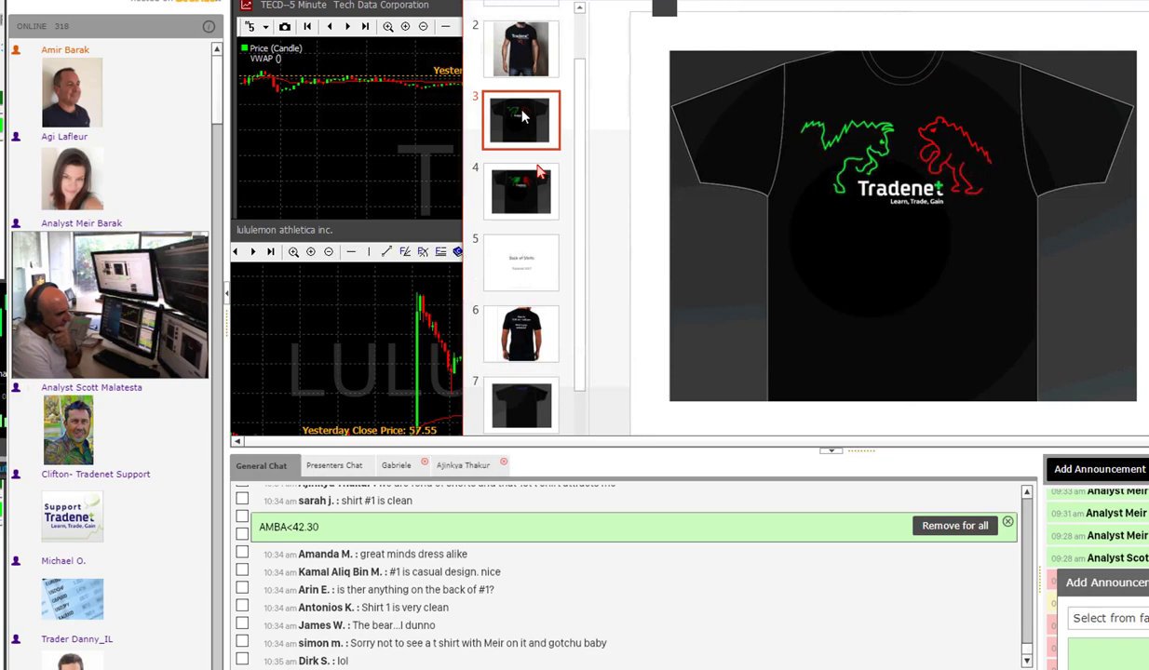
{"action": "left_click", "coordinate": [522, 189]}
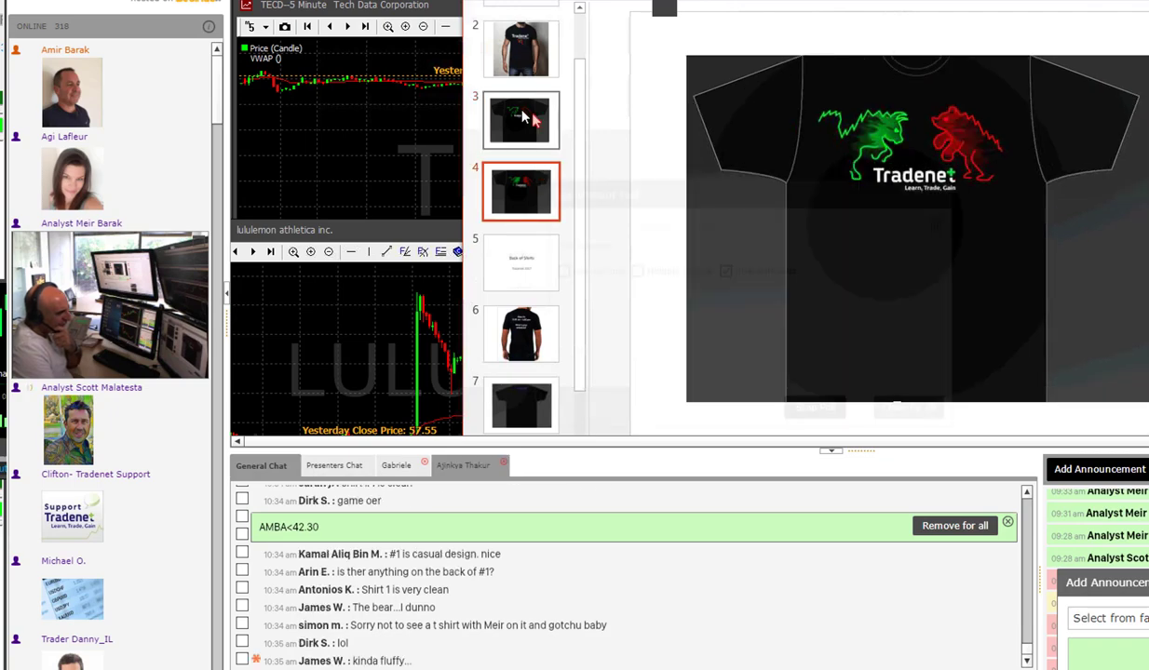
Alternate between front designs 2 and 3 during the runoff poll, keeping the poll window off the shirt image.
{"action": "left_click", "coordinate": [522, 119]}
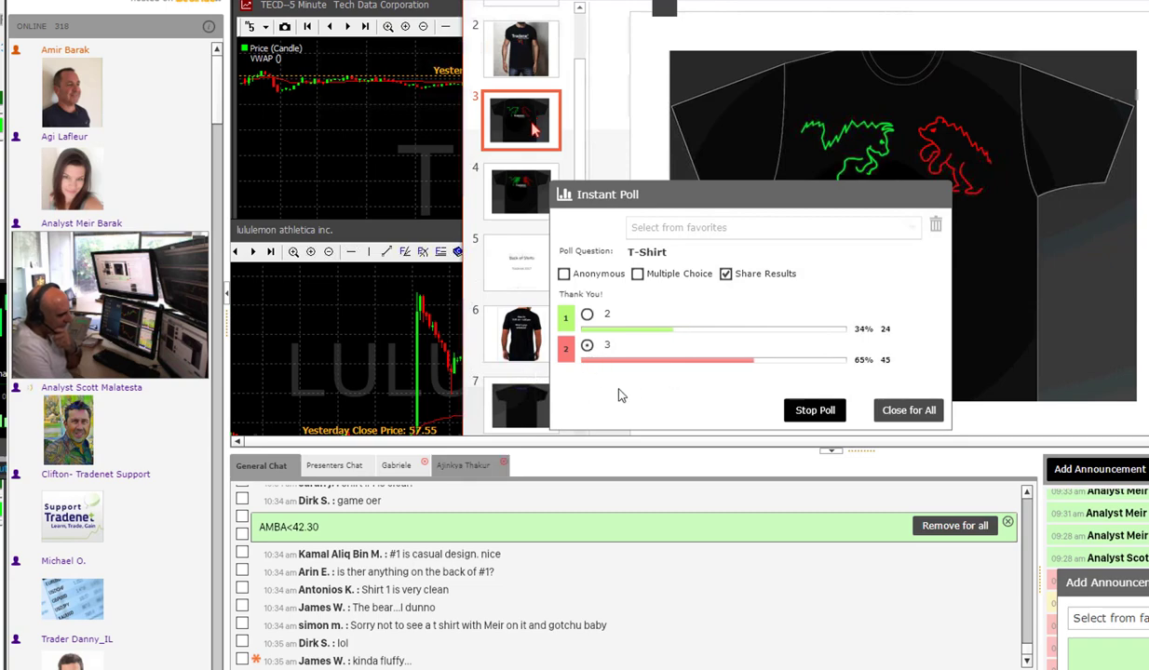
{"action": "left_click", "coordinate": [521, 190]}
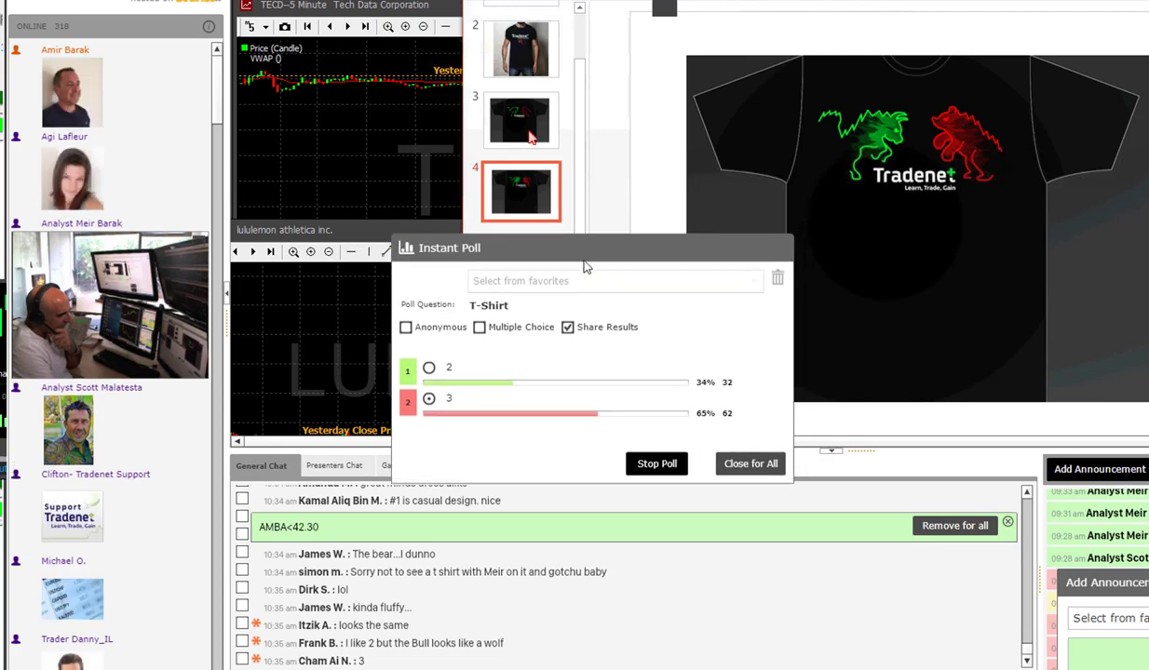
{"action": "left_click", "coordinate": [519, 119]}
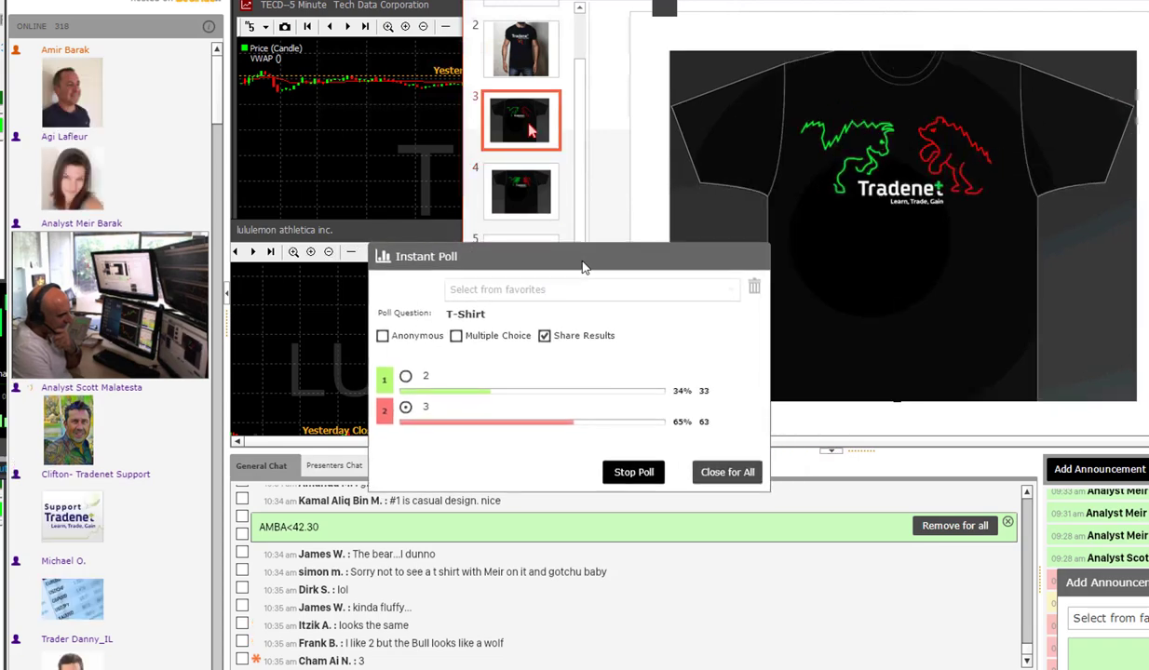
{"action": "left_click", "coordinate": [521, 190]}
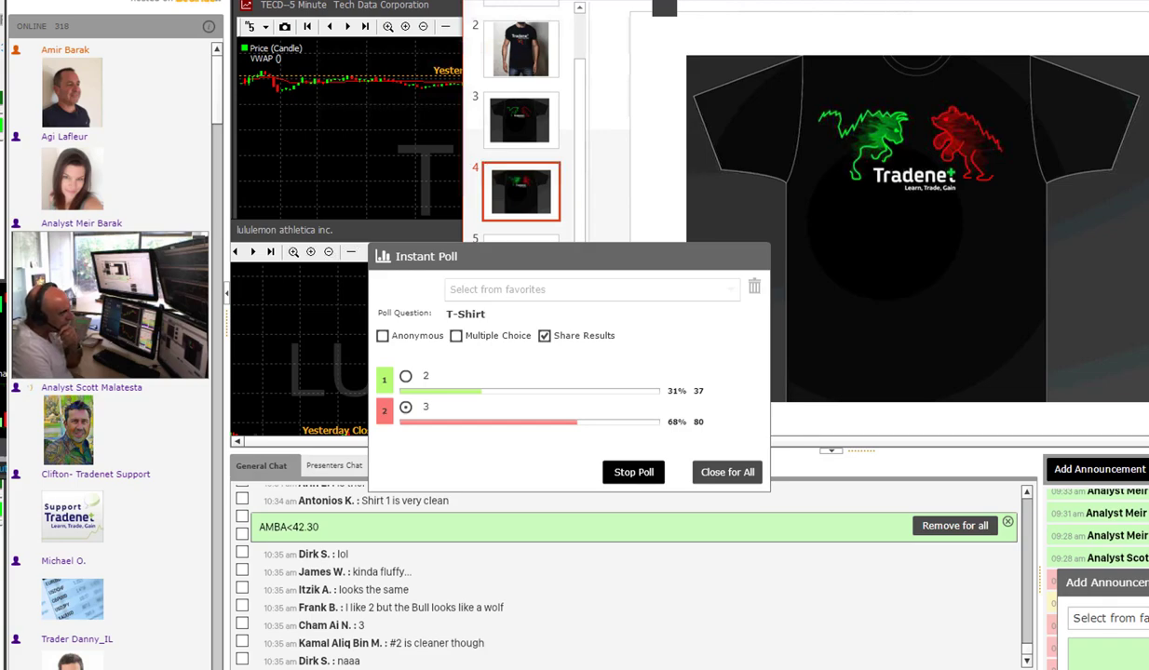
{"action": "scroll", "scroll_direction": "down", "scroll_amount": 3}
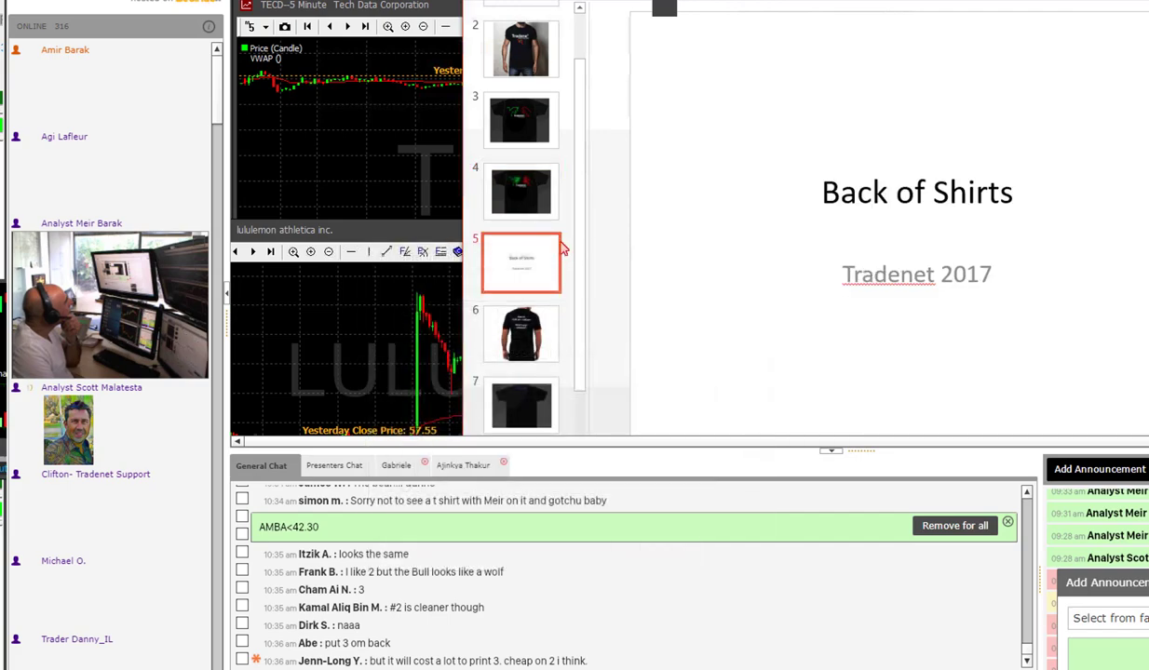
Display the first back design with the Mon-Fri 9:30 am – 4:00 pm schedule.
{"action": "scroll", "scroll_direction": "down", "scroll_amount": 3}
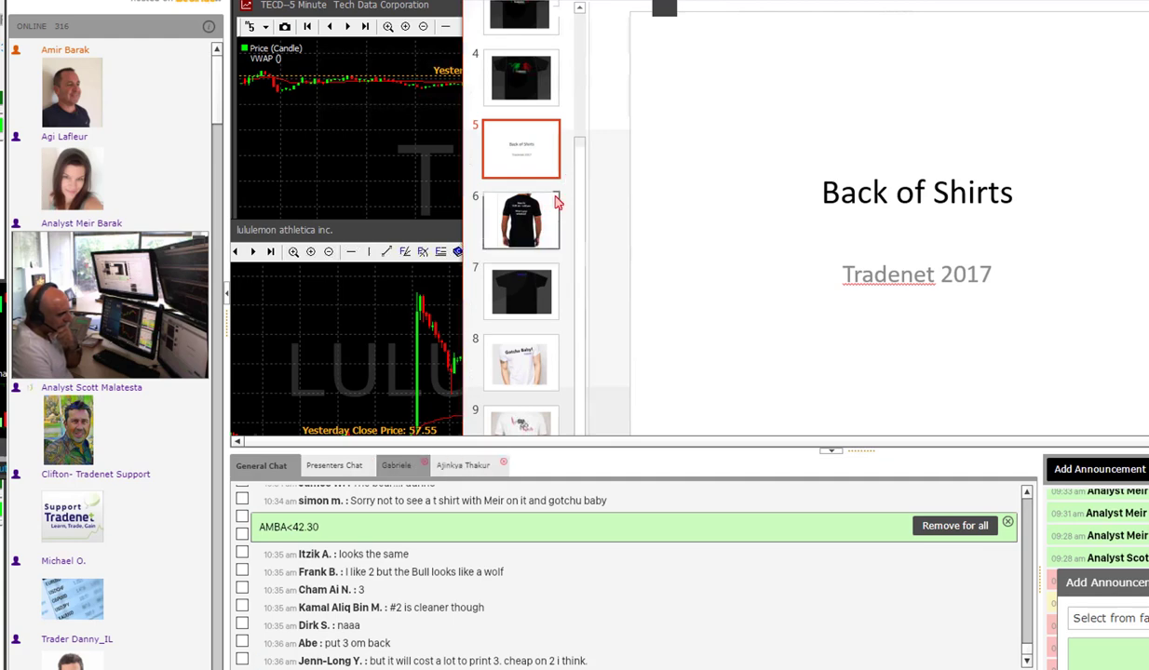
{"action": "mouse_move", "coordinate": [521, 219]}
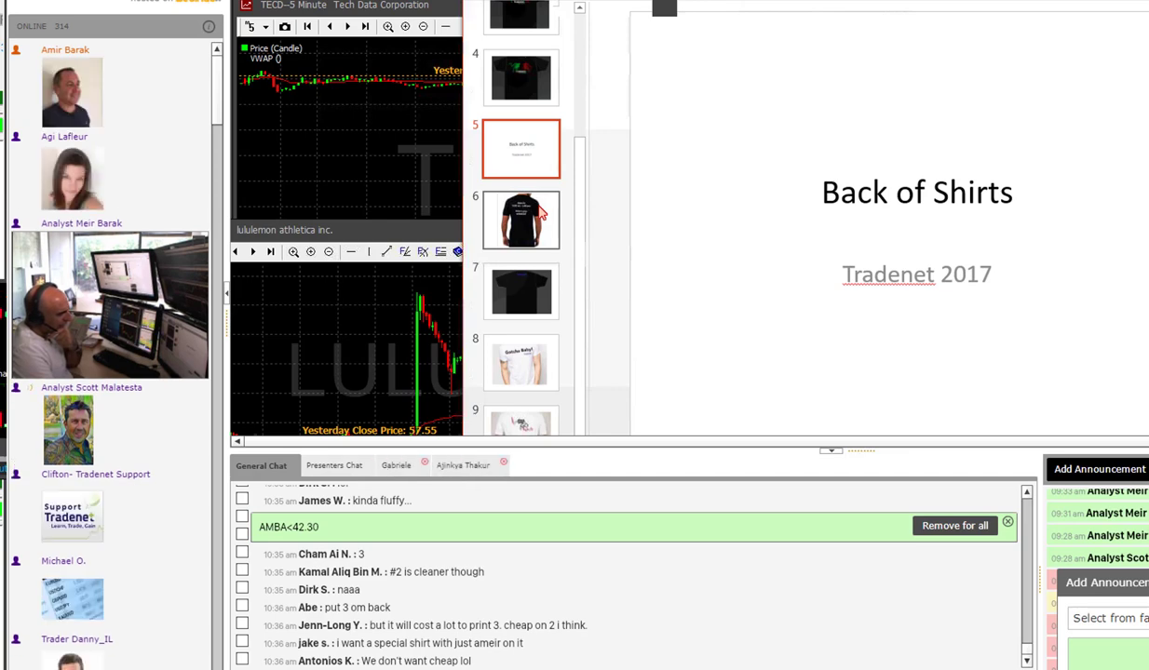
{"action": "left_click", "coordinate": [521, 220]}
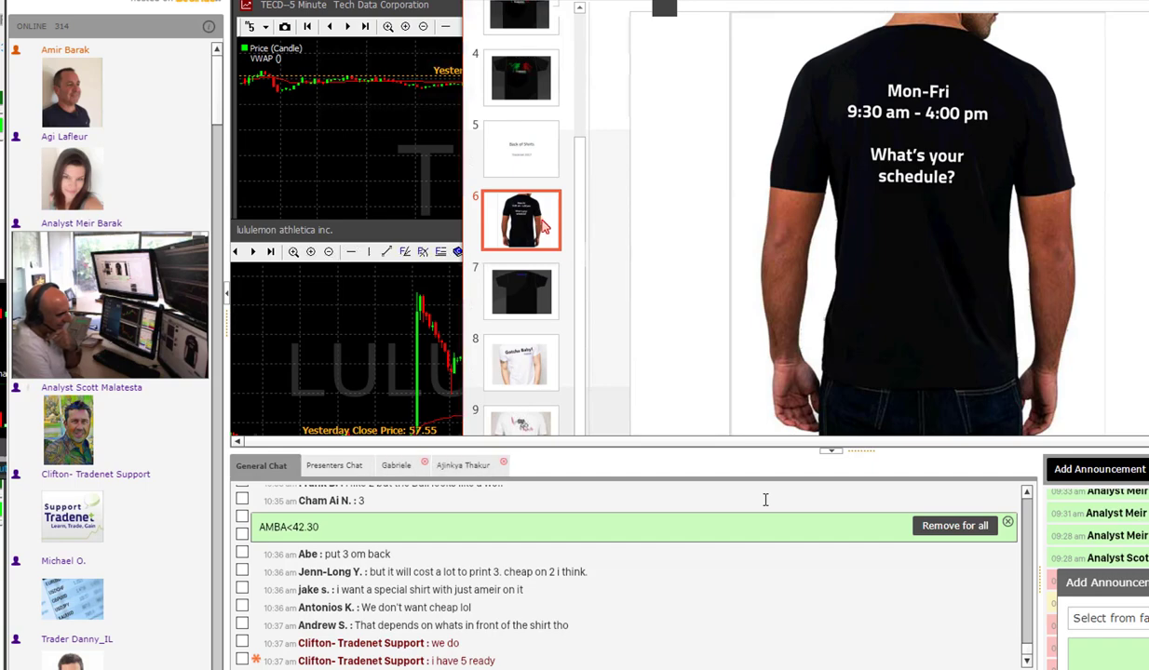
{"action": "mouse_move", "coordinate": [528, 287]}
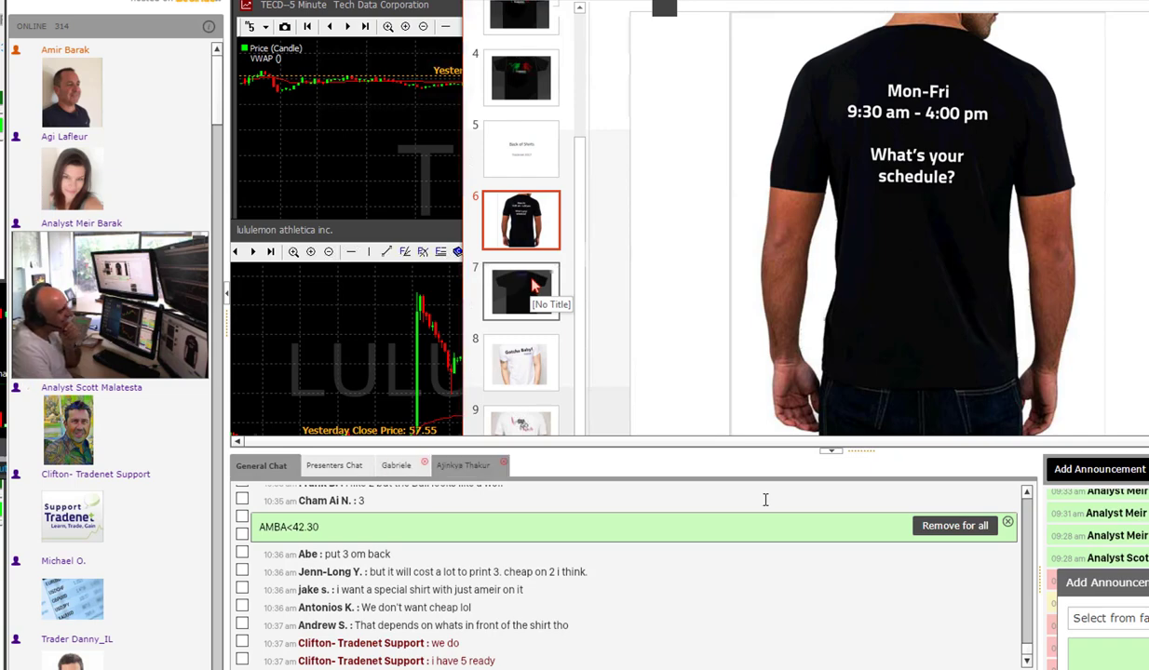
Show the small-logo, Gotchu Baby and Gap & Go back designs, then start the T-Shirts BACK poll.
{"action": "left_click", "coordinate": [521, 291]}
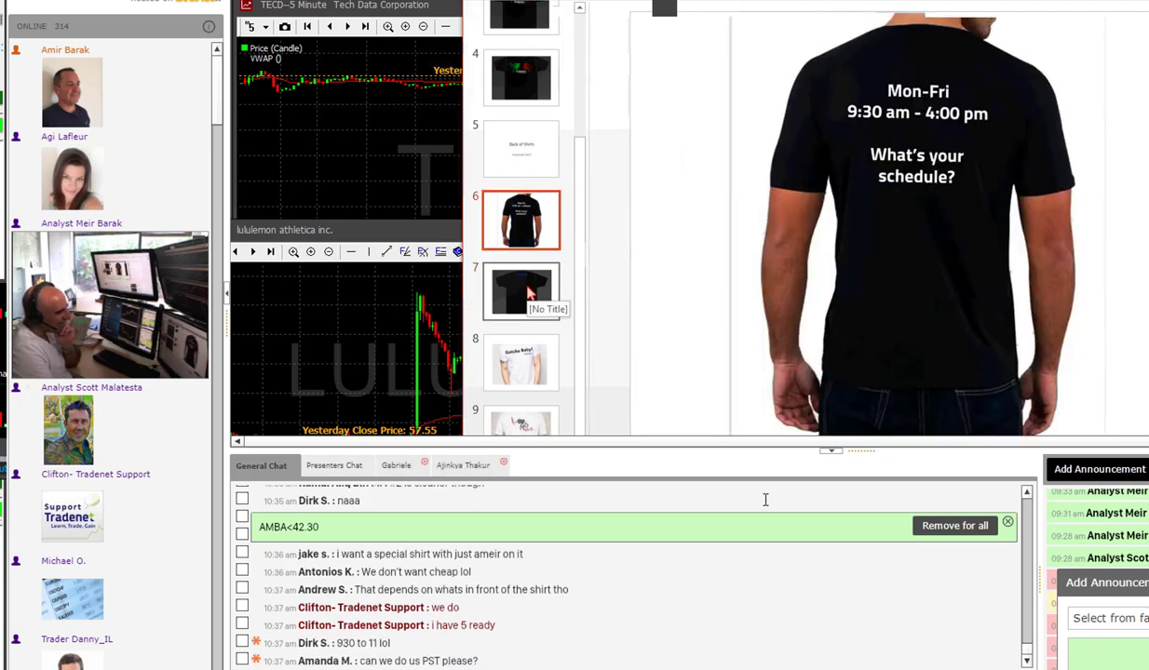
{"action": "left_click", "coordinate": [522, 291]}
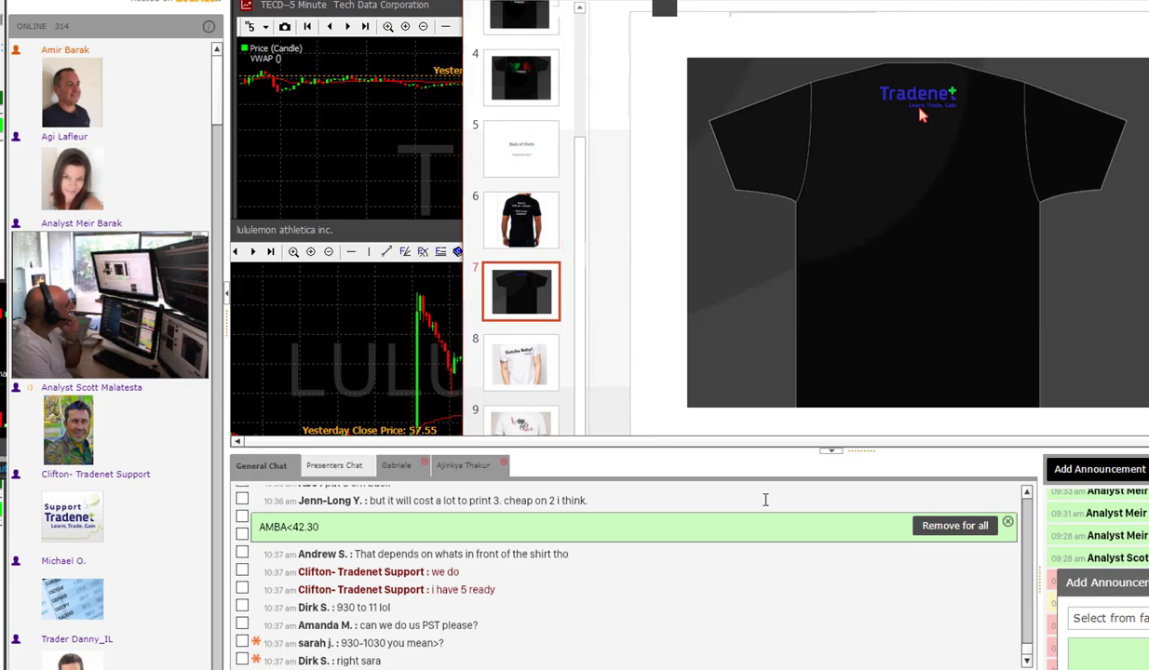
{"action": "mouse_move", "coordinate": [735, 165]}
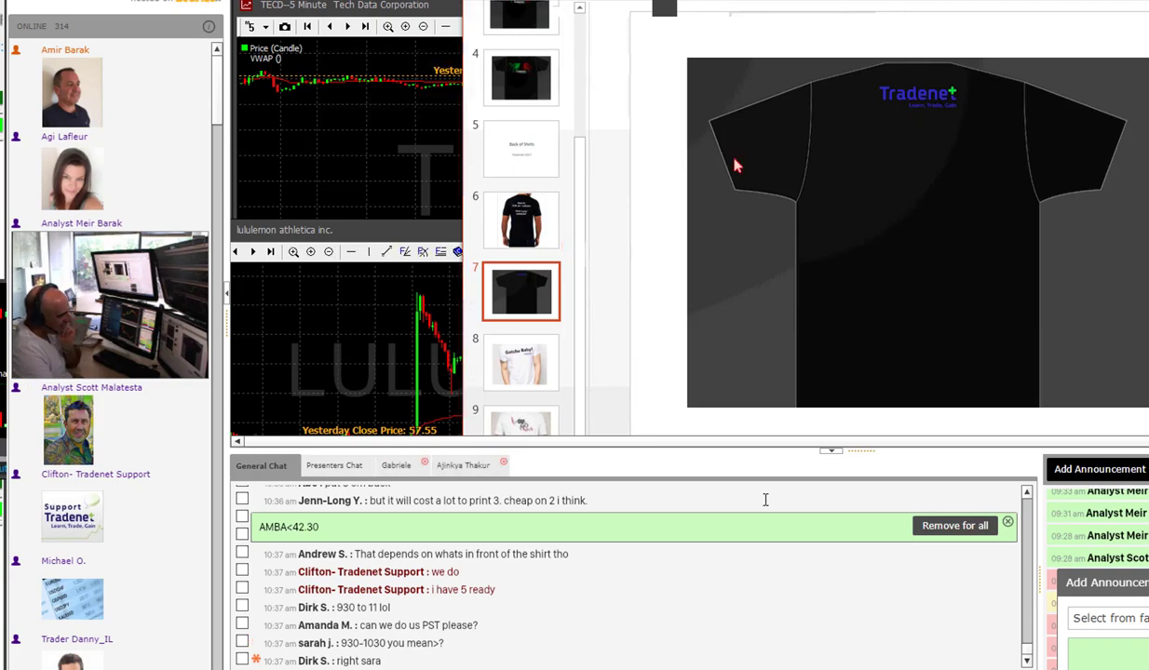
{"action": "mouse_move", "coordinate": [521, 220]}
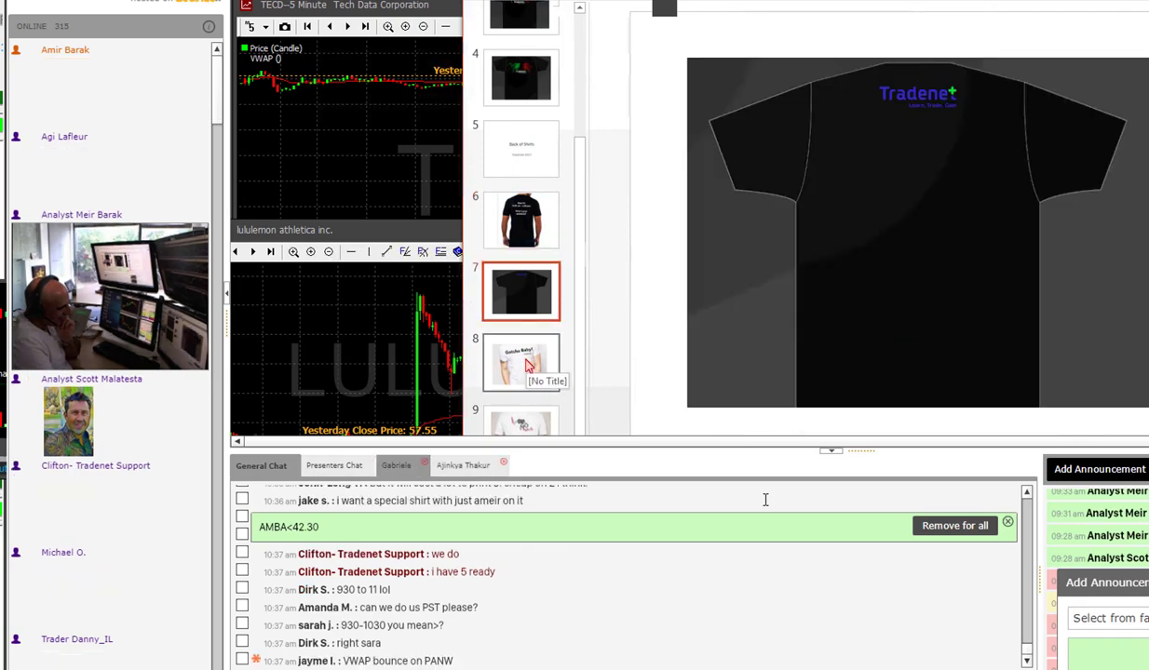
{"action": "left_click", "coordinate": [521, 361]}
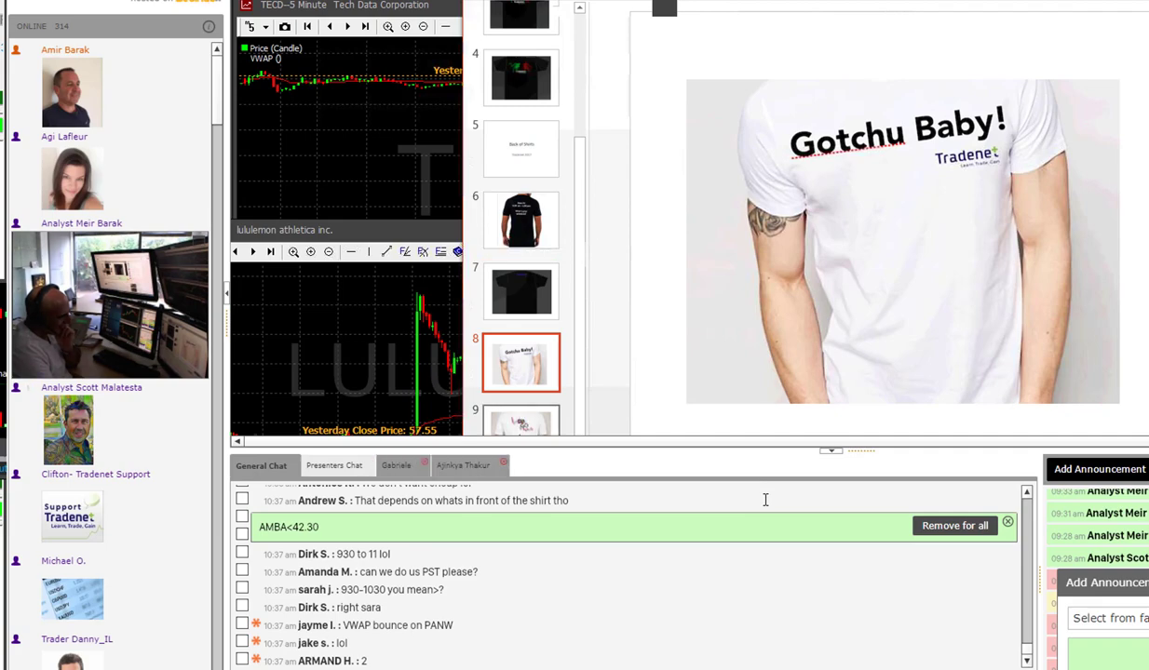
{"action": "left_click", "coordinate": [521, 419]}
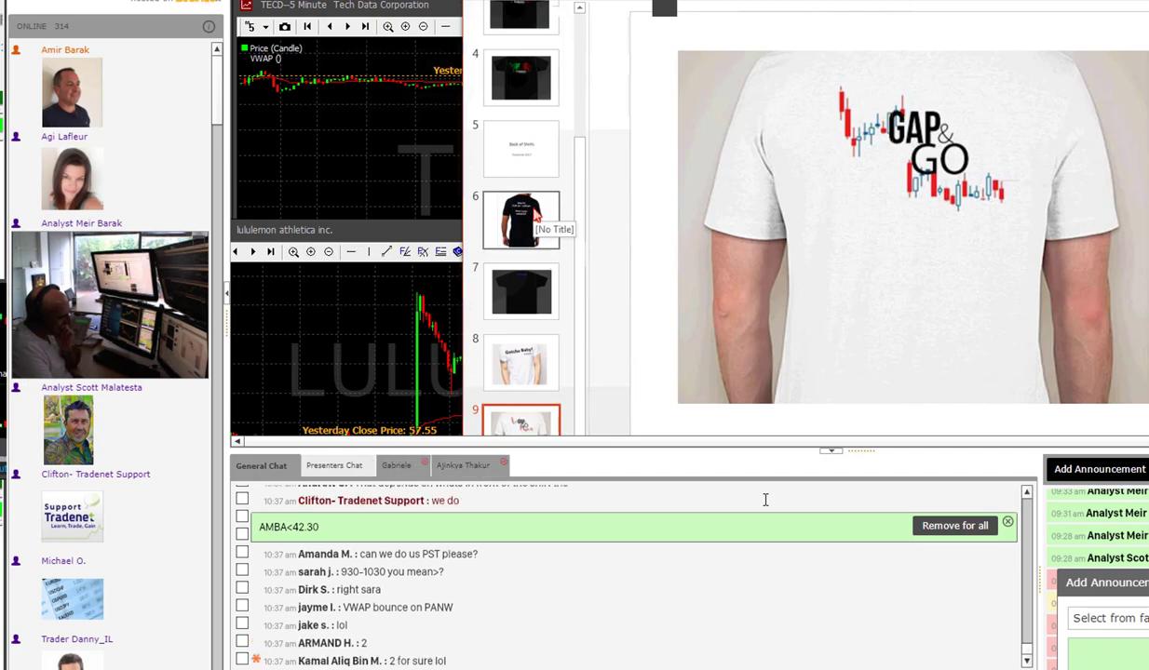
{"action": "left_click", "coordinate": [521, 219]}
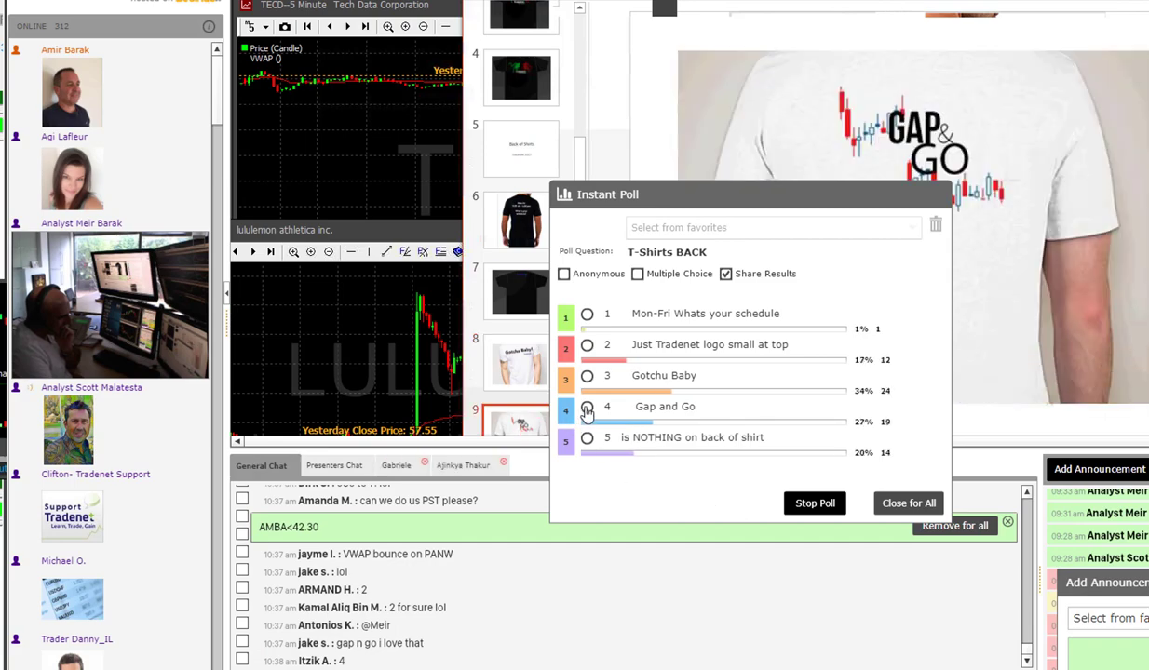
Revisit the back designs and scroll the chat while the back-design poll gathers votes.
{"action": "left_click", "coordinate": [586, 406]}
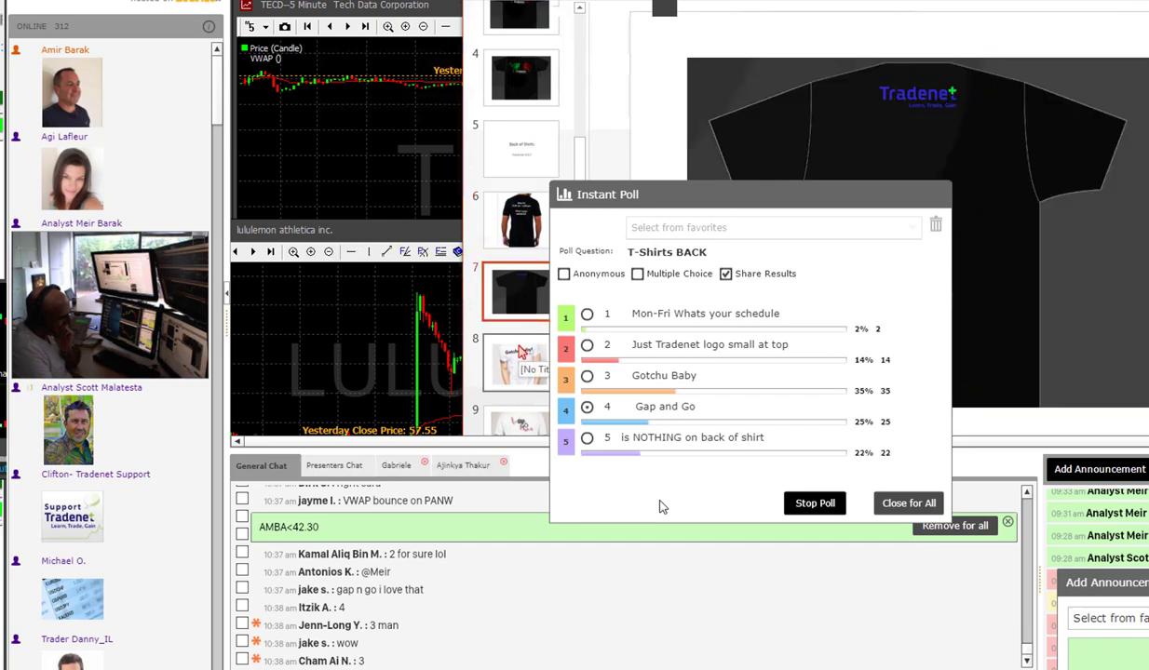
{"action": "left_click", "coordinate": [519, 363]}
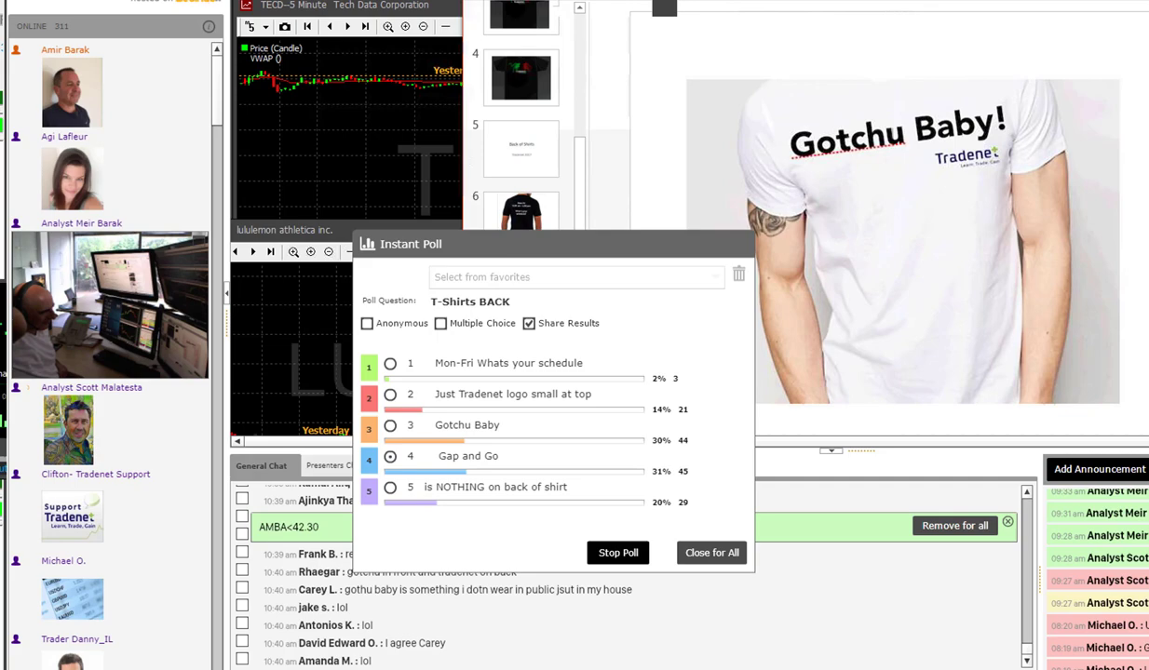
{"action": "scroll", "scroll_direction": "down", "scroll_amount": 3}
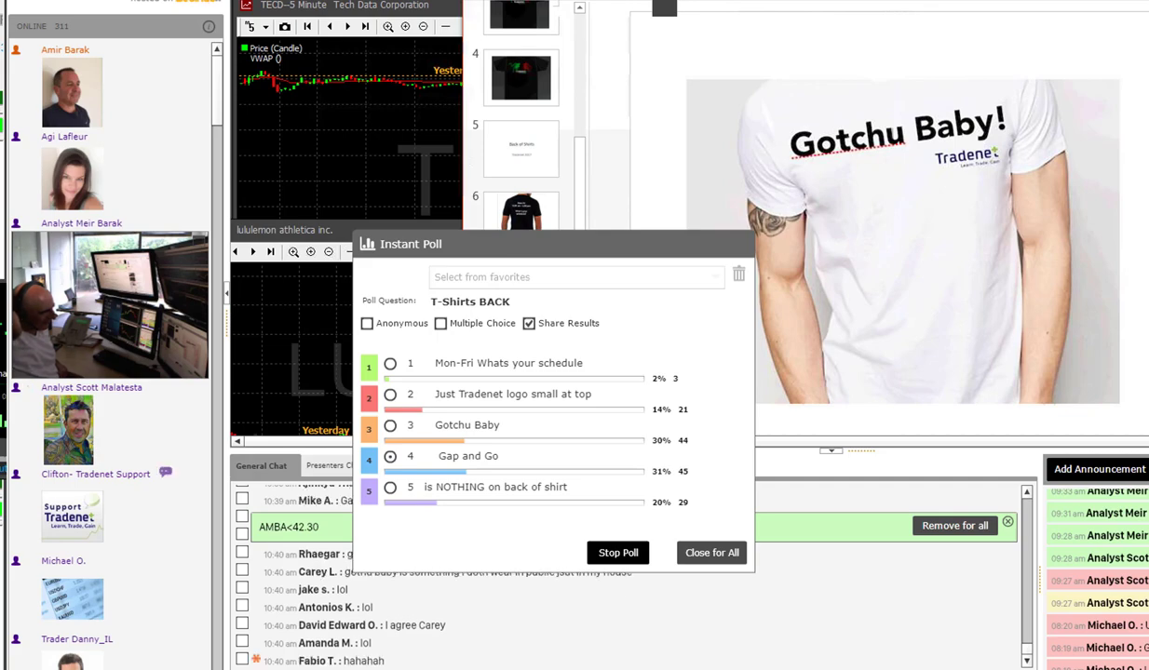
{"action": "scroll", "scroll_direction": "down", "scroll_amount": 3}
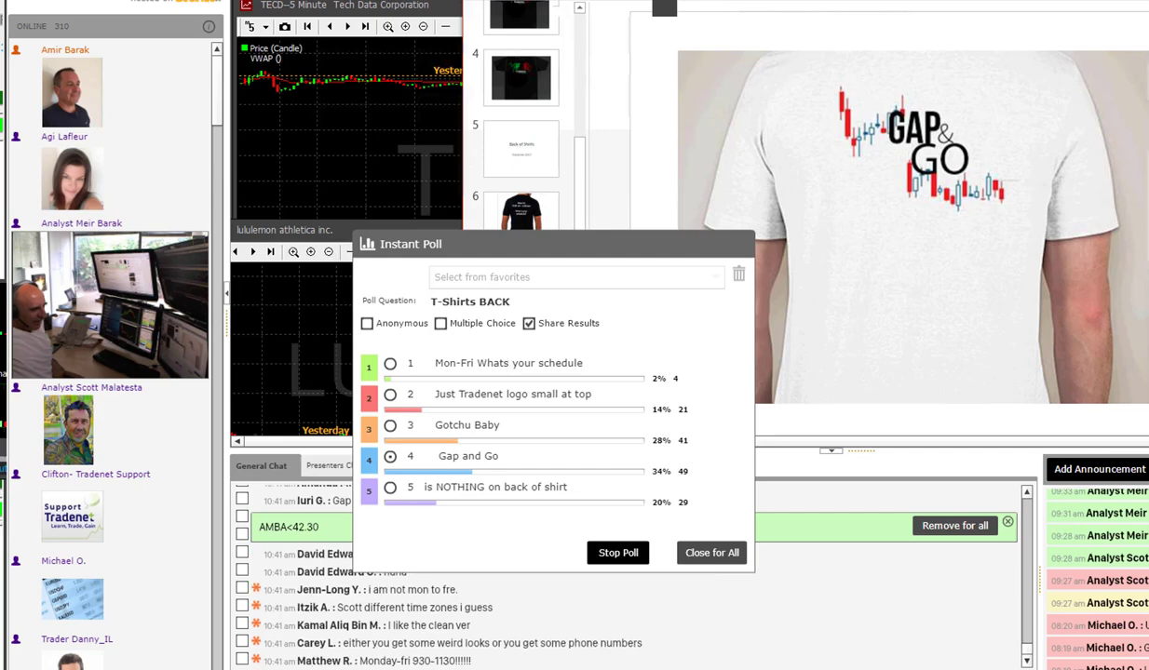
{"action": "scroll", "scroll_direction": "down", "scroll_amount": 3}
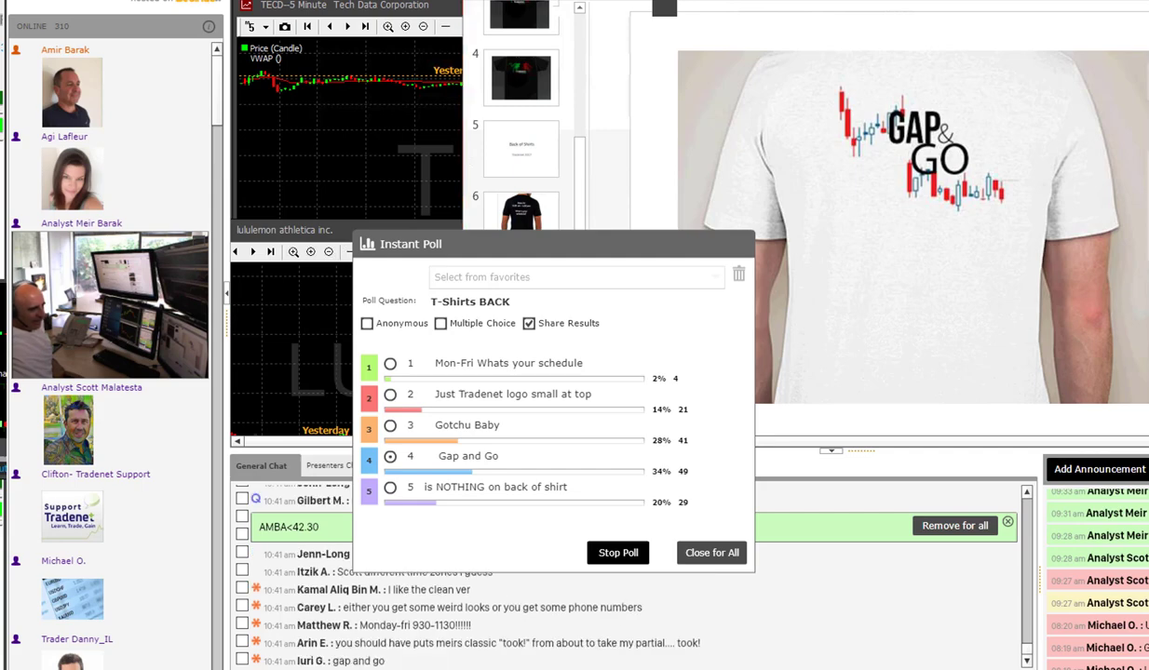
{"action": "scroll", "scroll_direction": "down", "scroll_amount": 3}
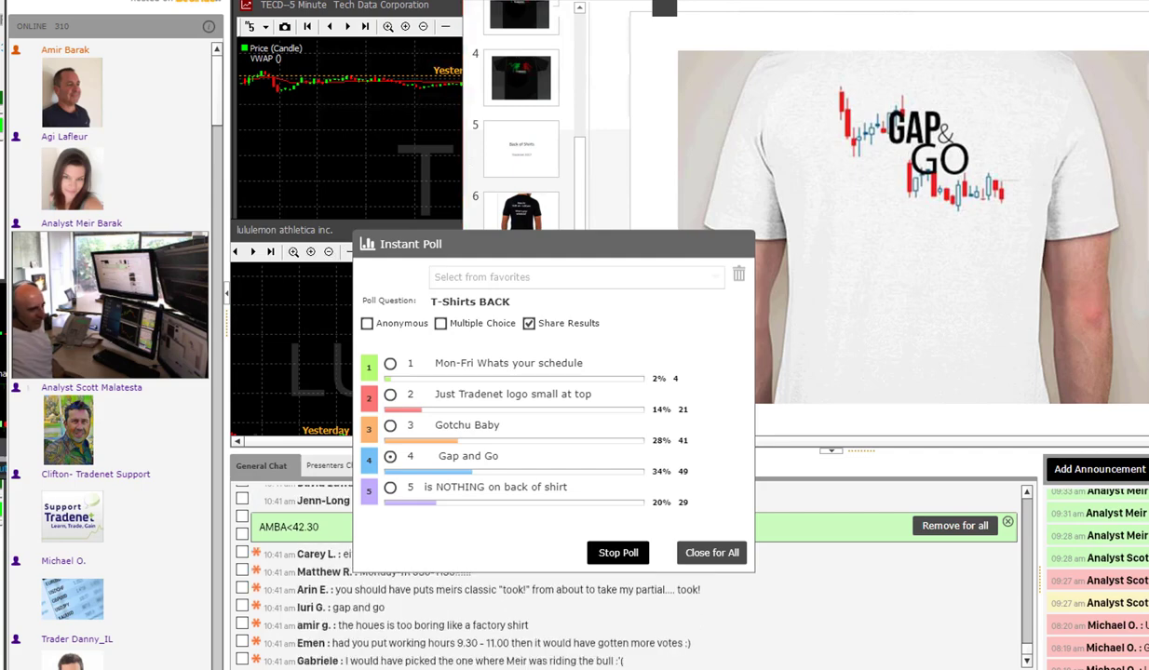
{"action": "scroll", "scroll_direction": "down", "scroll_amount": 3}
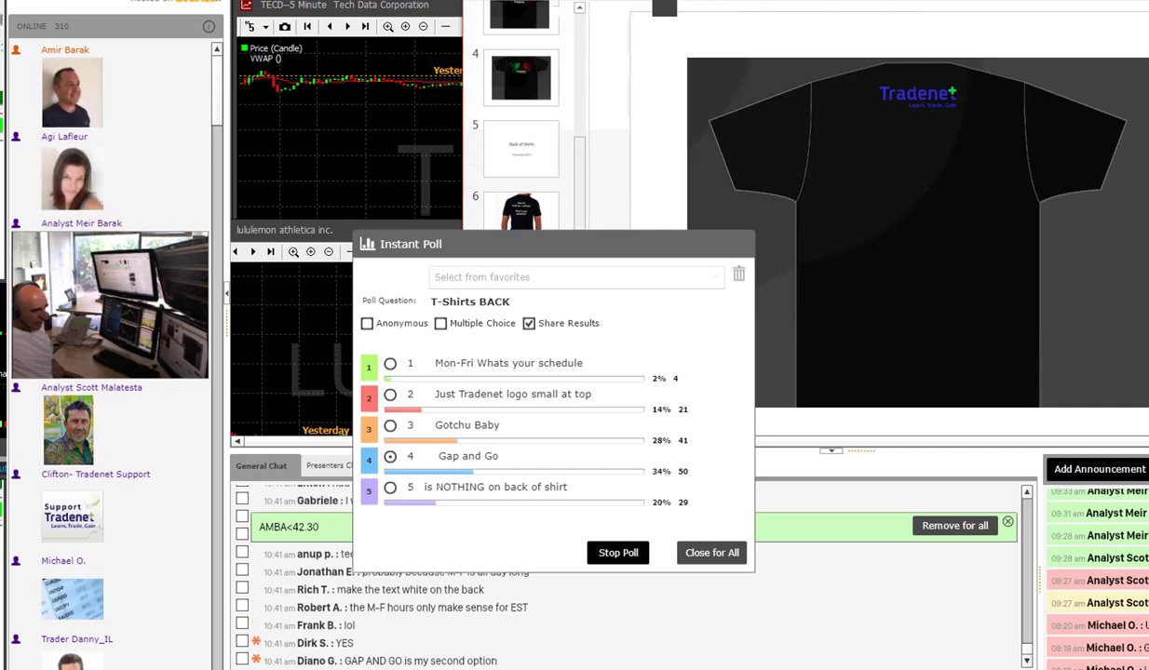
{"action": "mouse_move", "coordinate": [518, 82]}
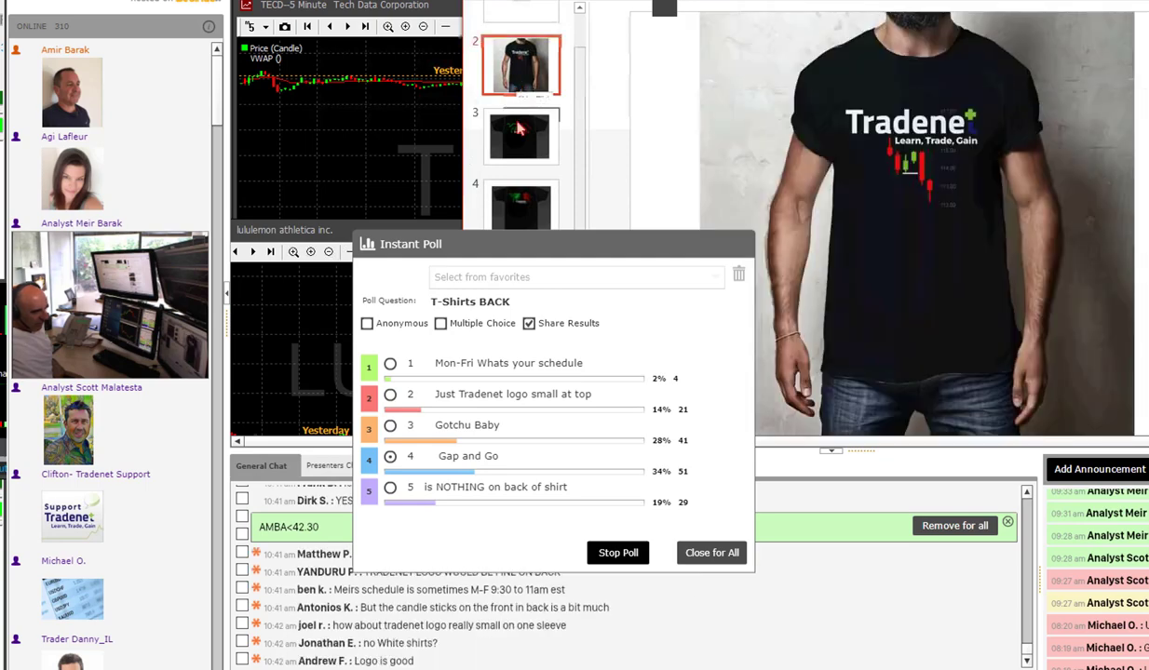
{"action": "mouse_move", "coordinate": [521, 149]}
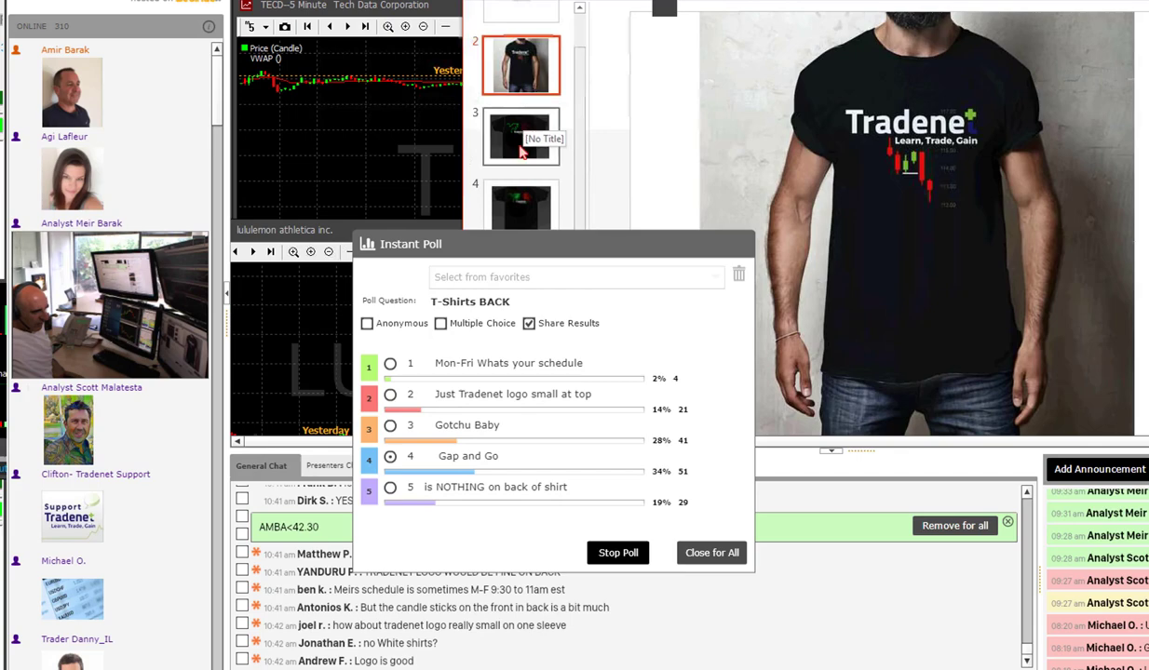
Return to the bull-and-bear front design and close the finished T-Shirts BACK poll for everyone.
{"action": "left_click", "coordinate": [521, 136]}
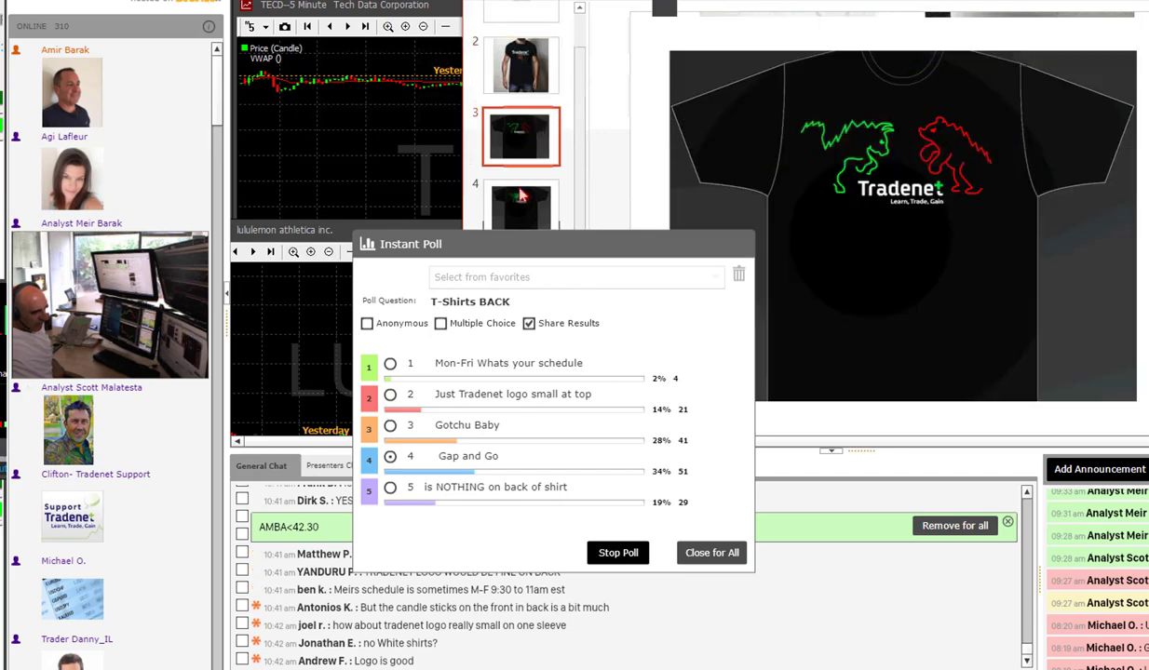
{"action": "left_click", "coordinate": [522, 207]}
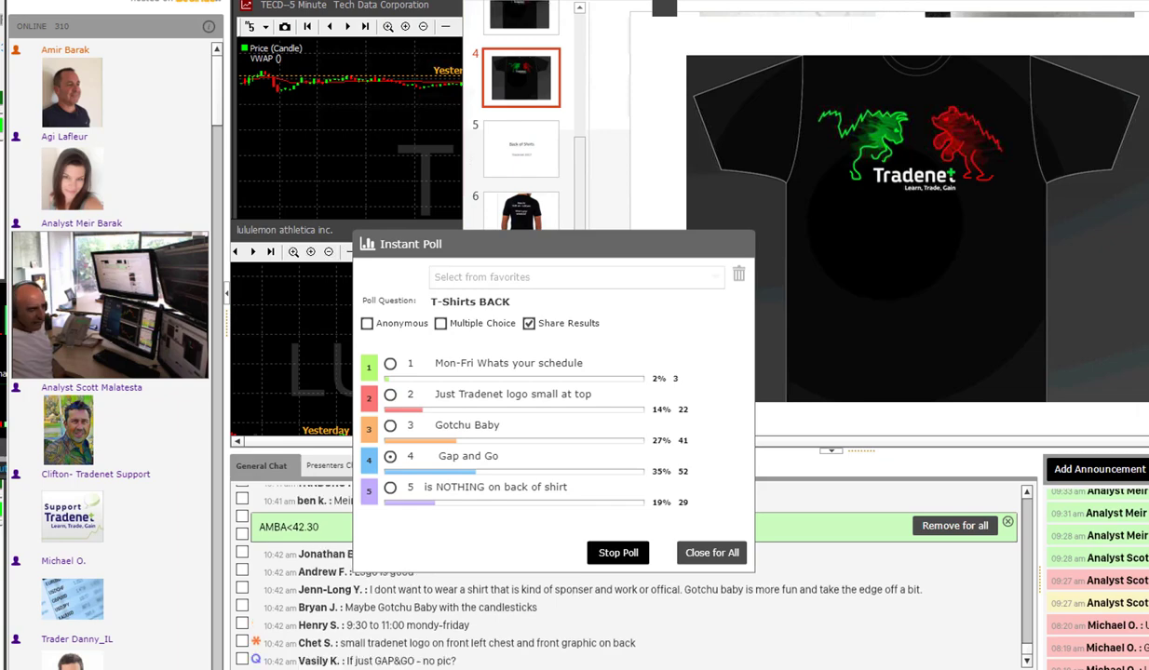
{"action": "scroll", "scroll_direction": "down", "scroll_amount": 3}
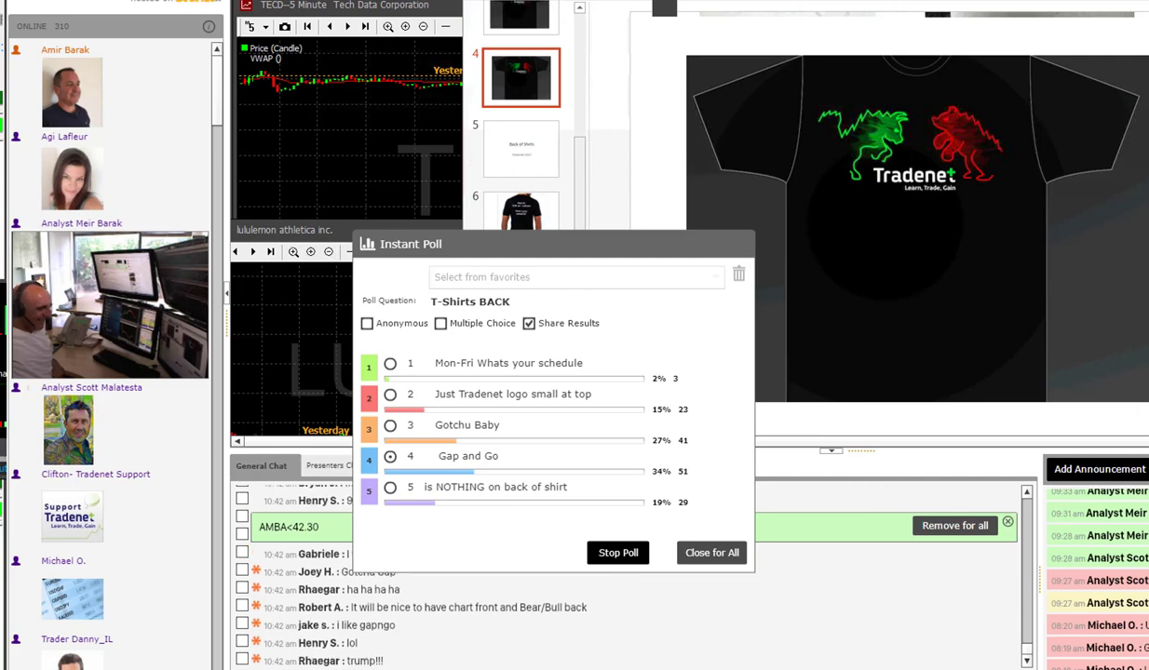
{"action": "scroll", "scroll_direction": "down", "scroll_amount": 3}
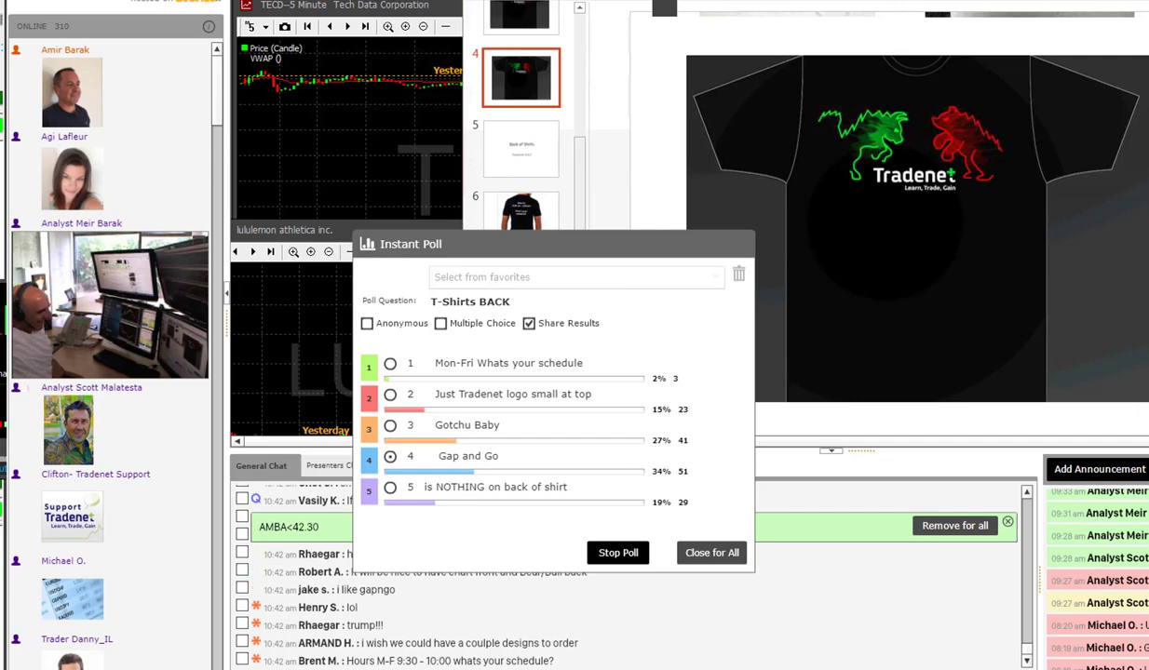
{"action": "scroll", "scroll_direction": "down", "scroll_amount": 3}
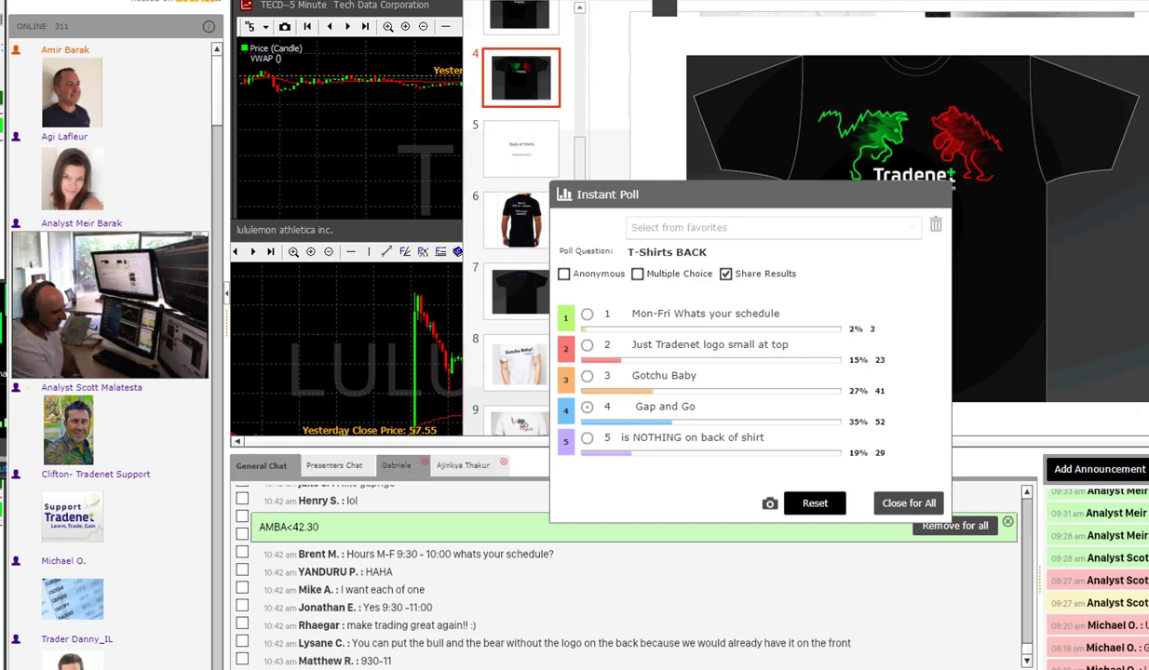
{"action": "left_click", "coordinate": [908, 502]}
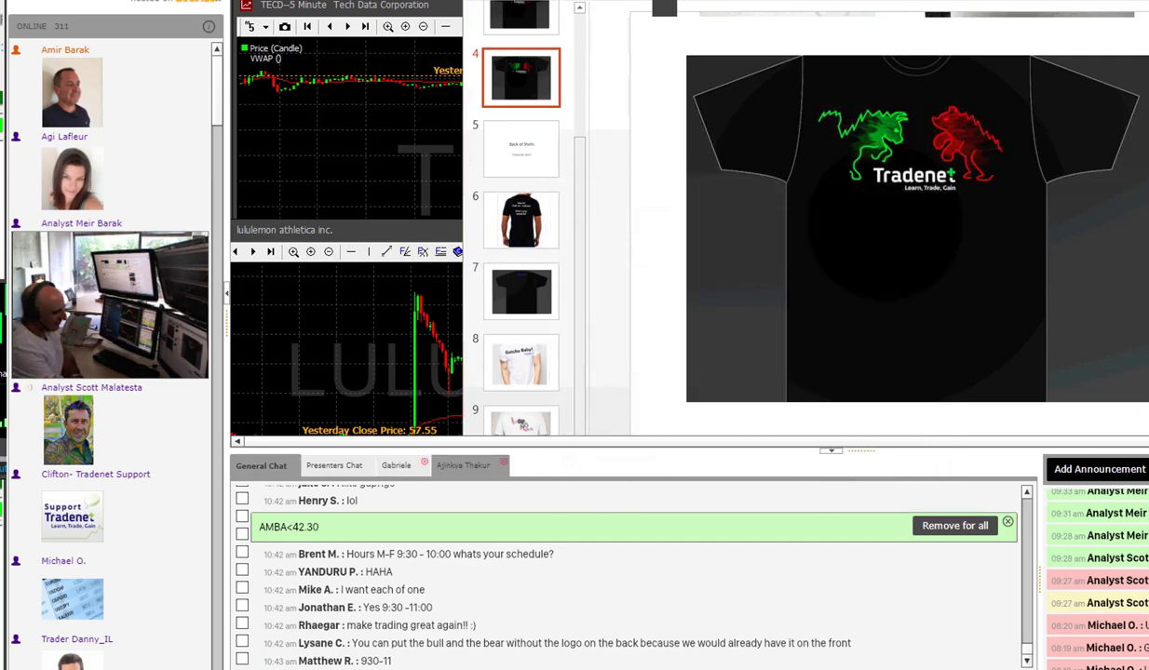